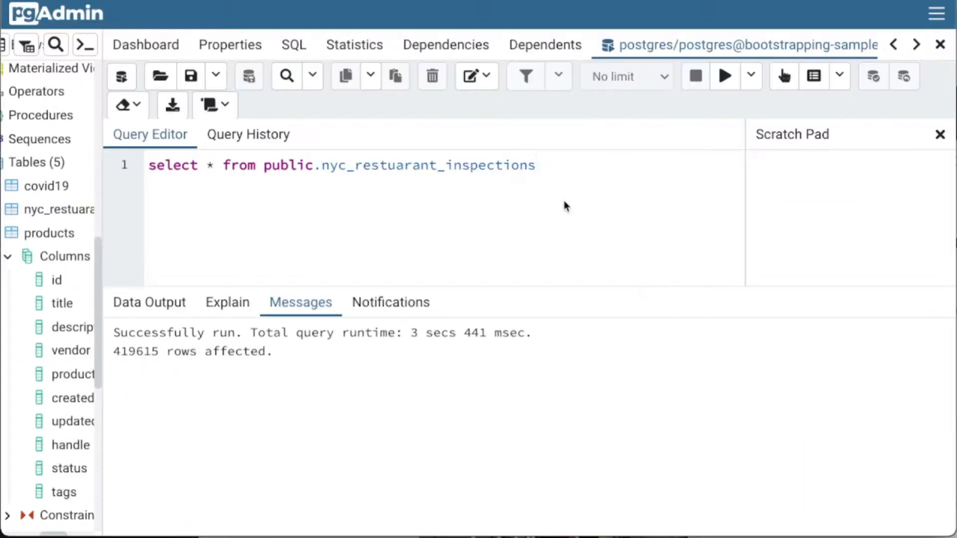
- Limit the restaurant inspections query to 5 rows and run it, noting the 290 msec runtime
left_click(537, 164)
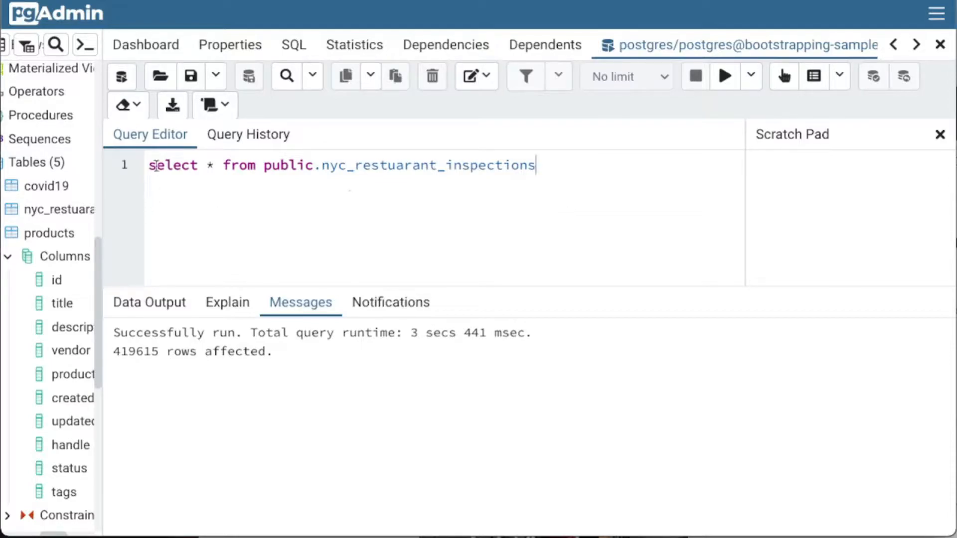
mouse_move(540, 173)
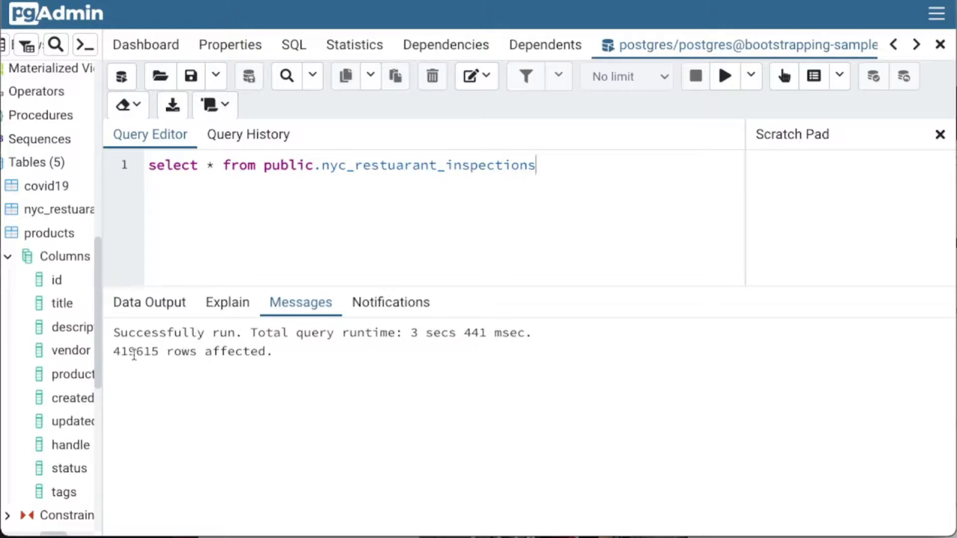
double_click(135, 350)
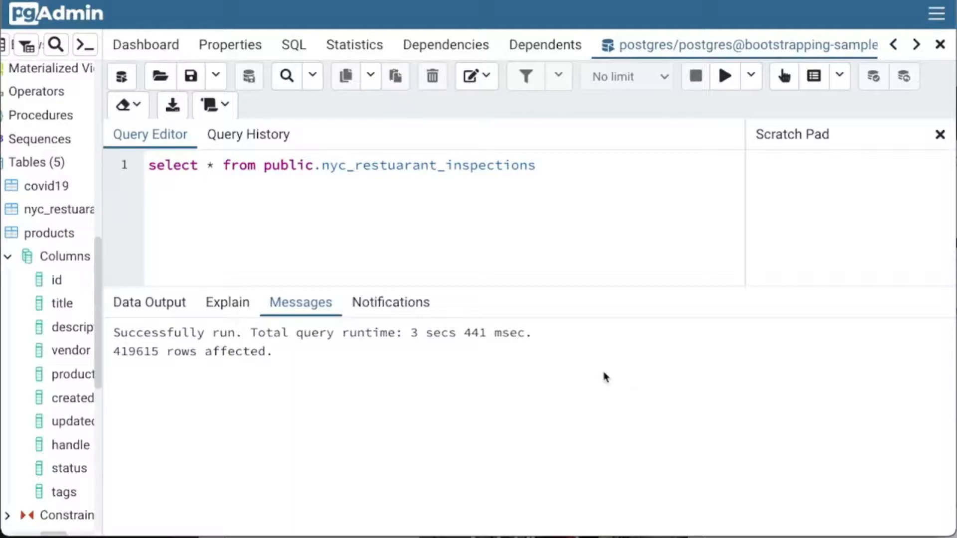
mouse_move(430, 270)
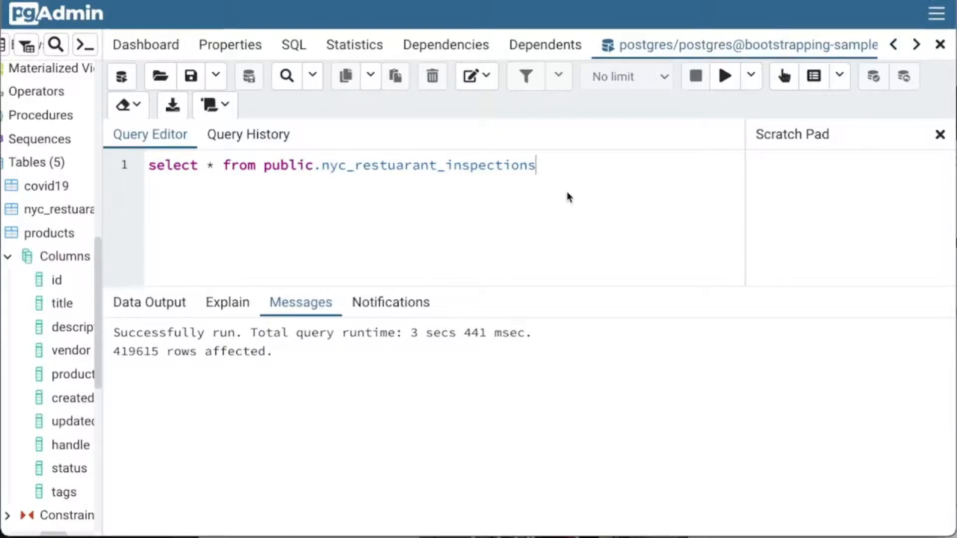
mouse_move(569, 189)
type("lim")
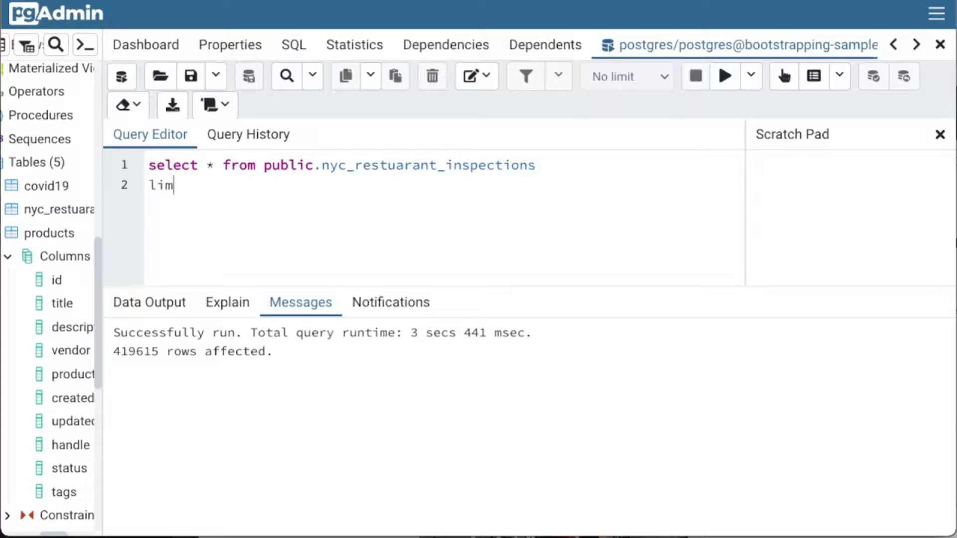
type("it 5")
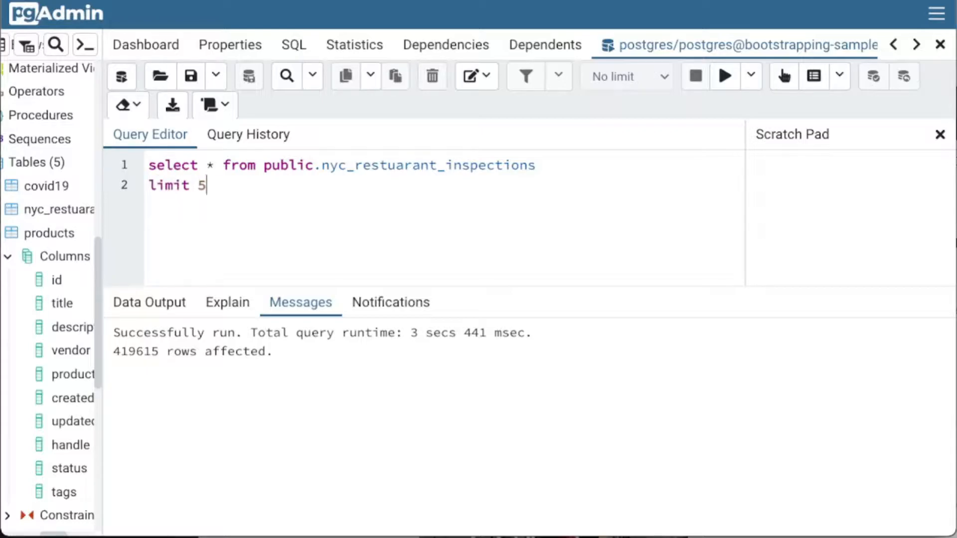
left_click(723, 75)
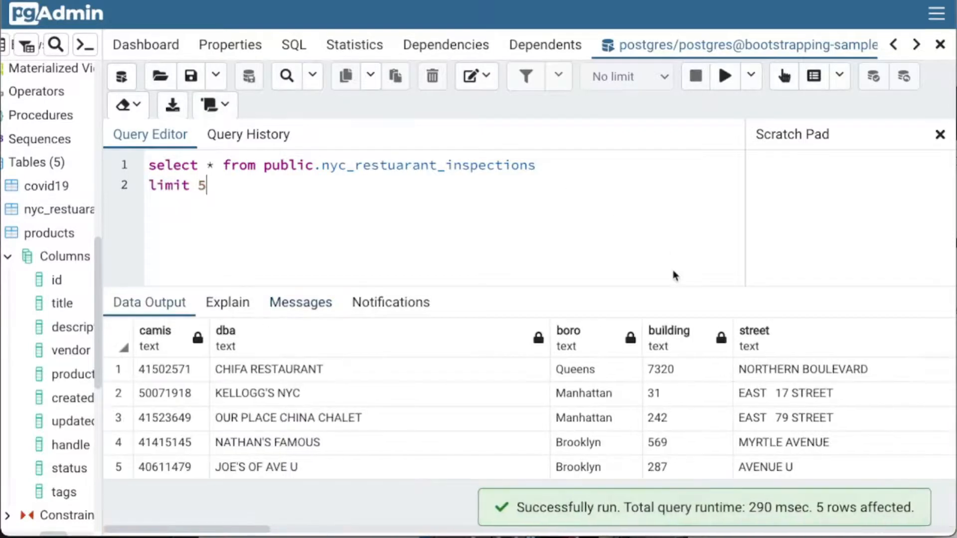
left_click(300, 302)
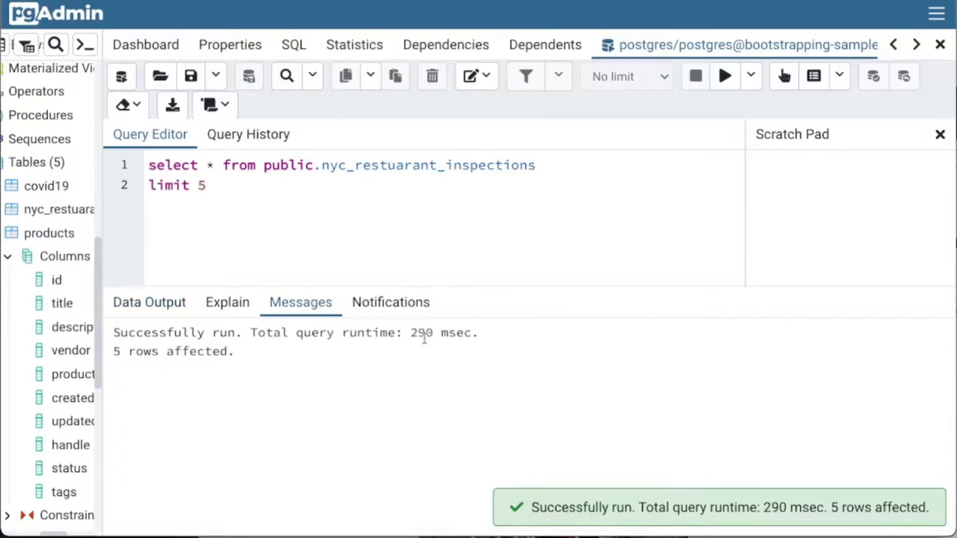
double_click(421, 333)
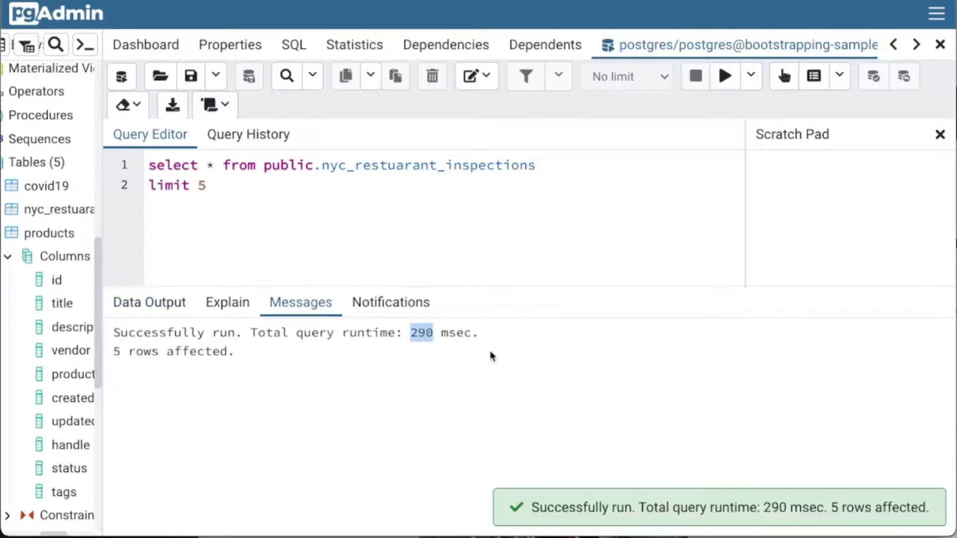
- Review all columns of the five returned rows in Data Output, then rerun the query
left_click(149, 302)
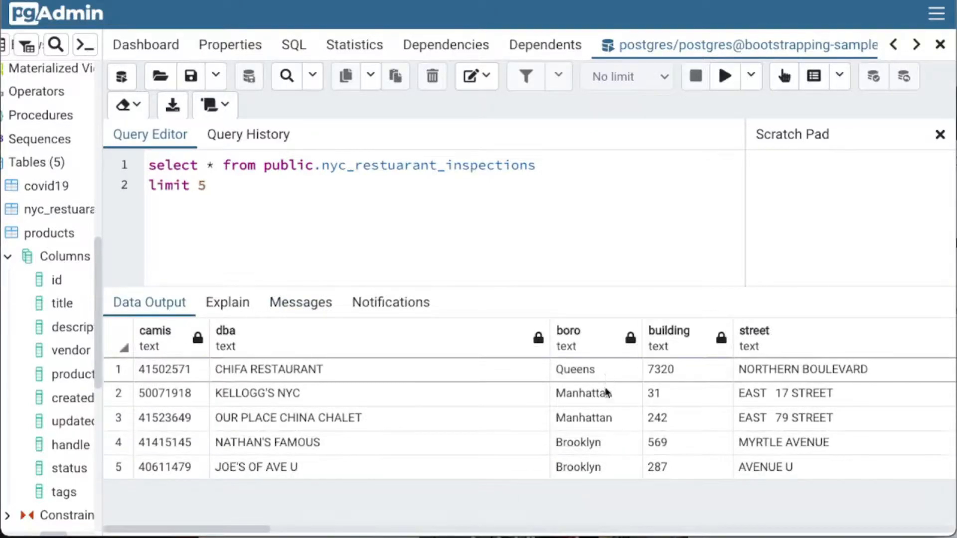
scroll("right", 3)
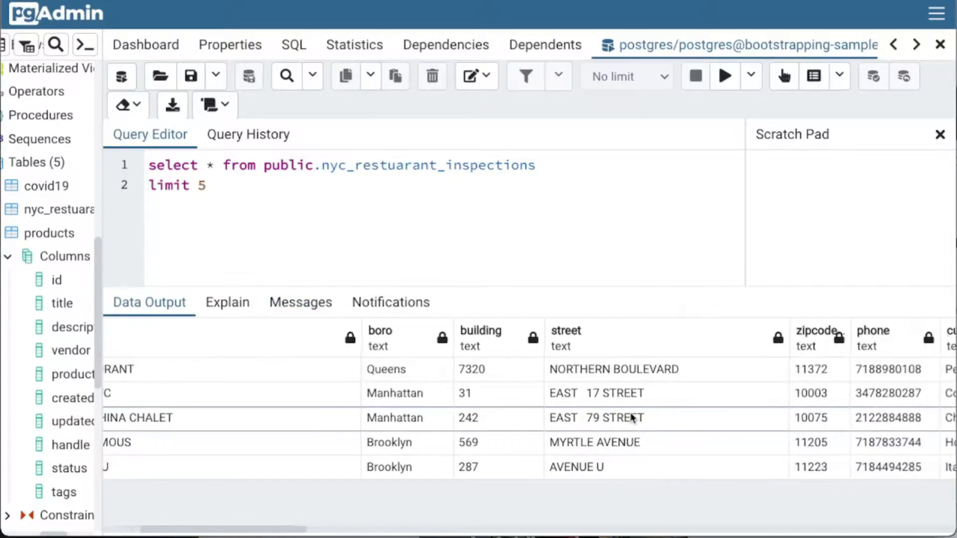
scroll("right", 3)
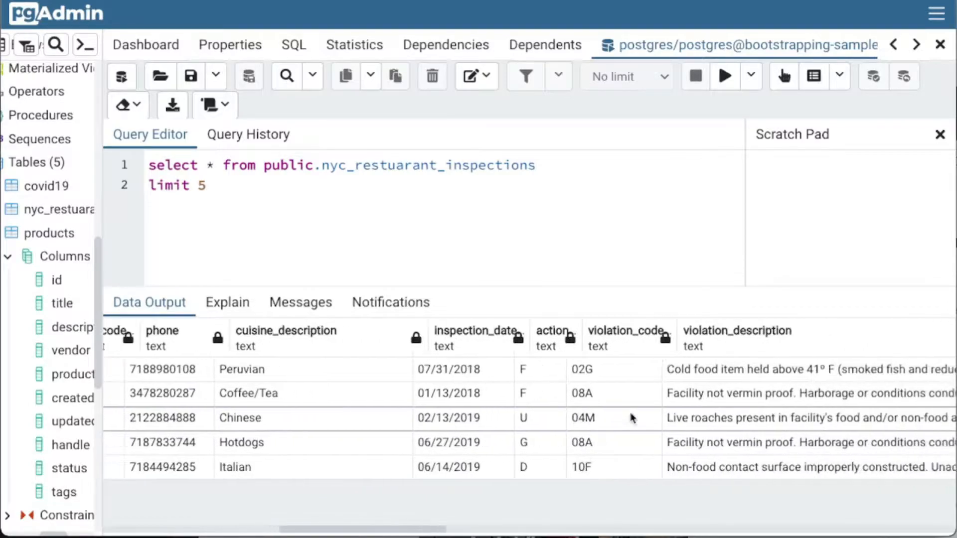
scroll("left", 3)
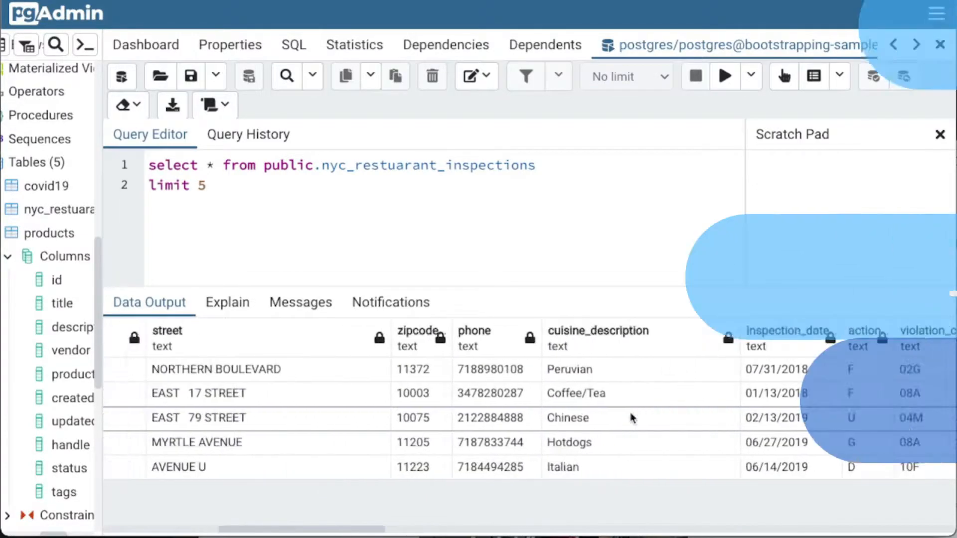
left_click(723, 76)
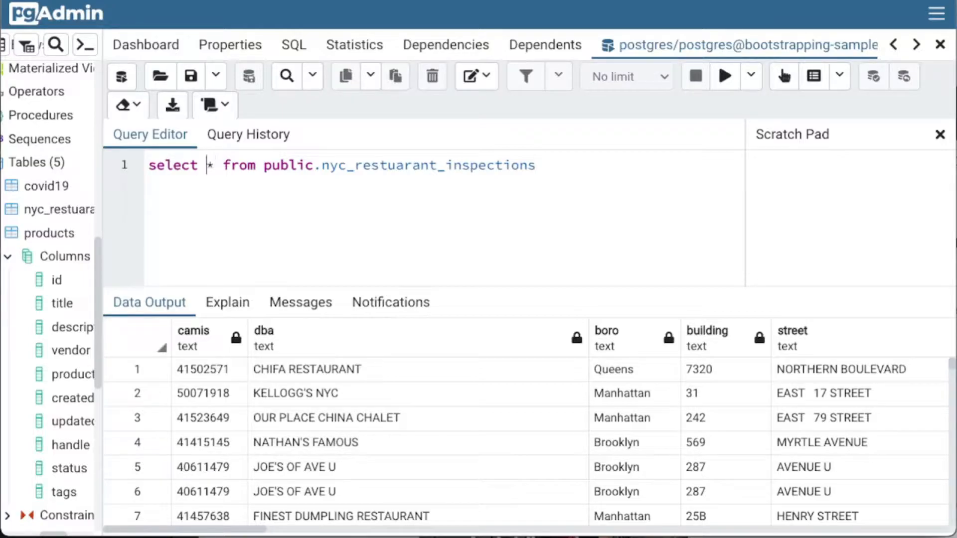
- Replace * with count(*) and run it, returning 419615 inspection rows
type("count(")
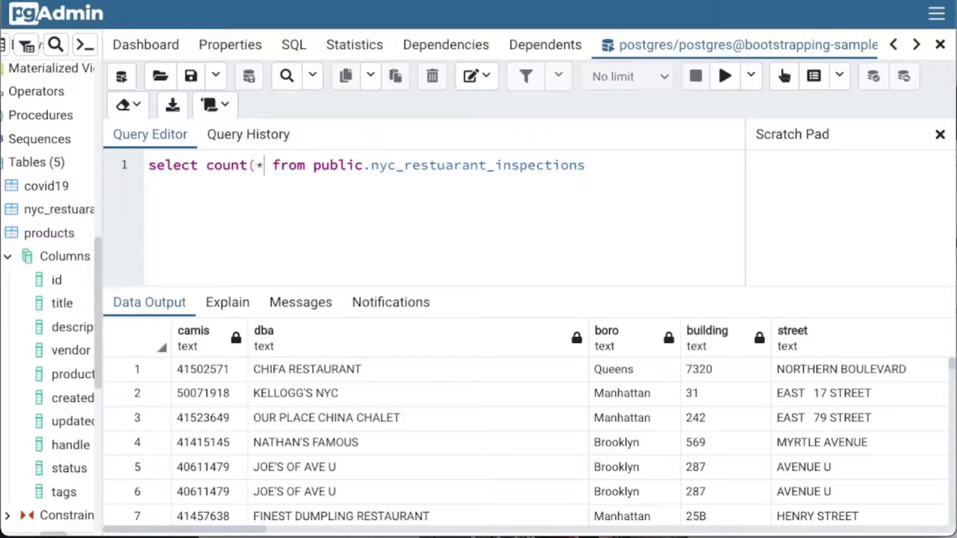
type(")")
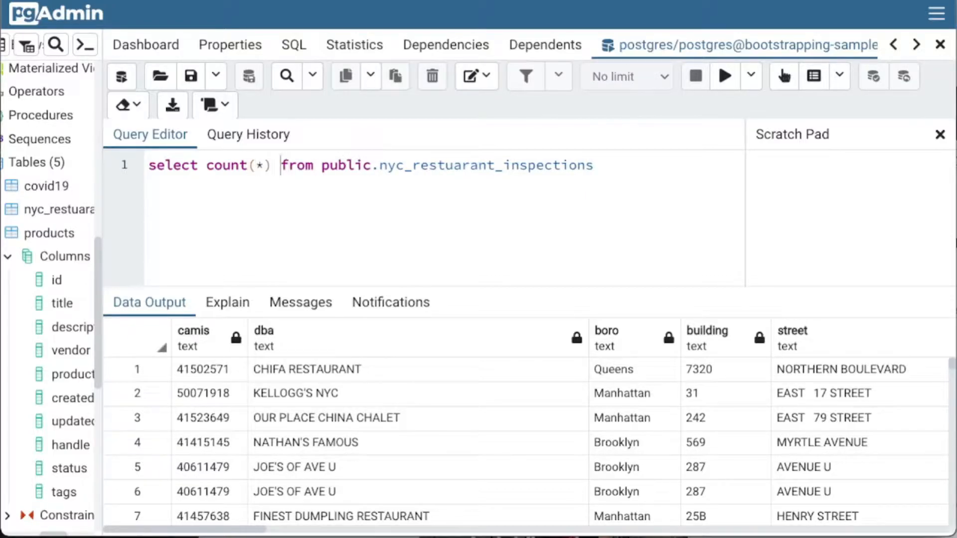
left_click(724, 75)
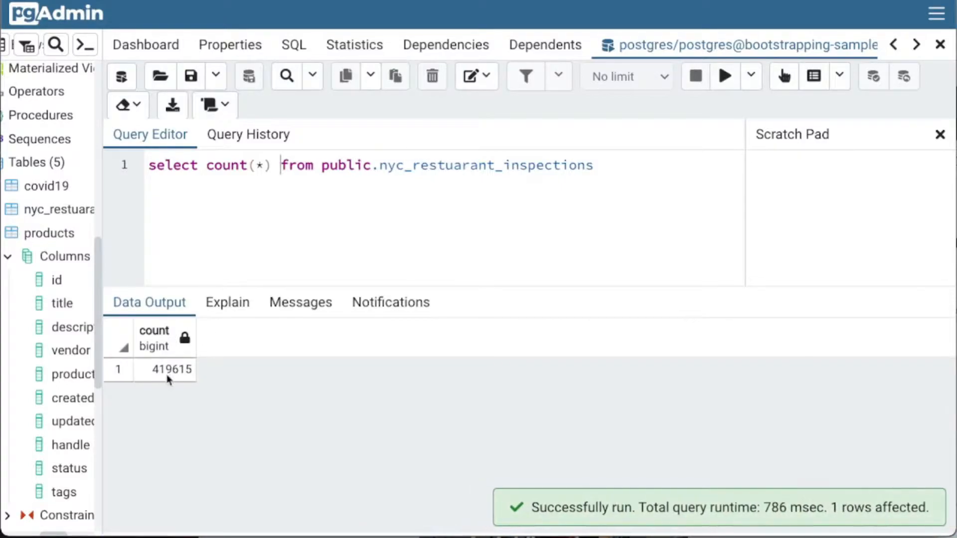
left_click(170, 369)
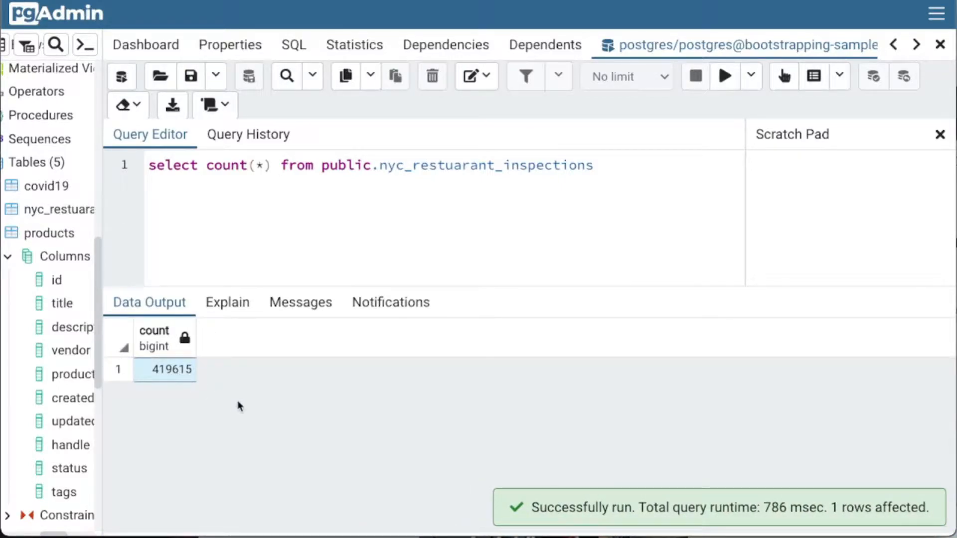
mouse_move(308, 193)
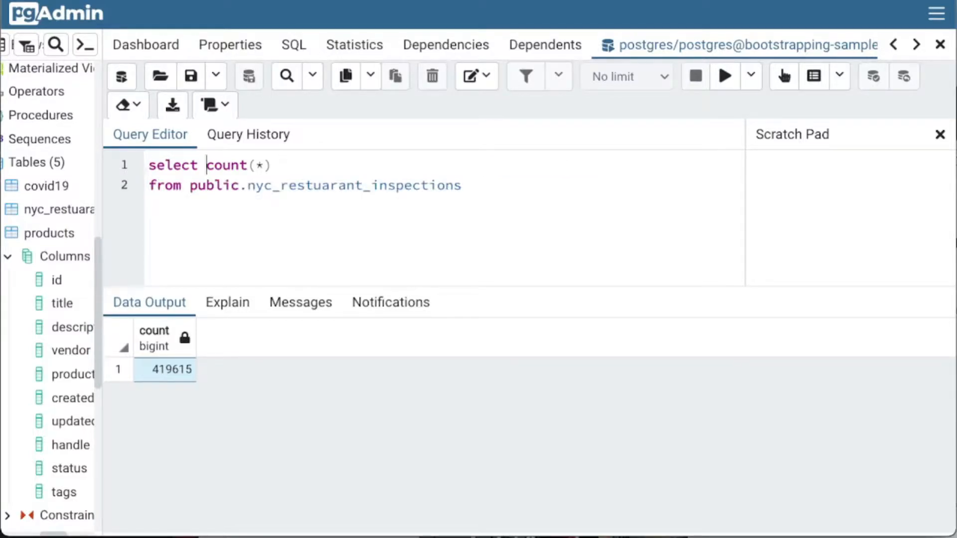
mouse_move(284, 207)
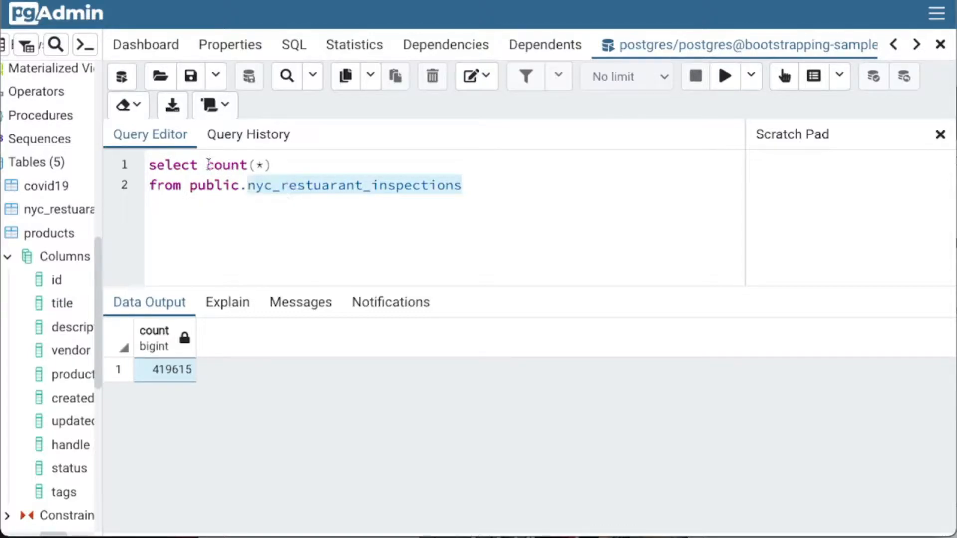
- Select boro with the count and add 'group by boro', then run the per-borough count
type("boro,")
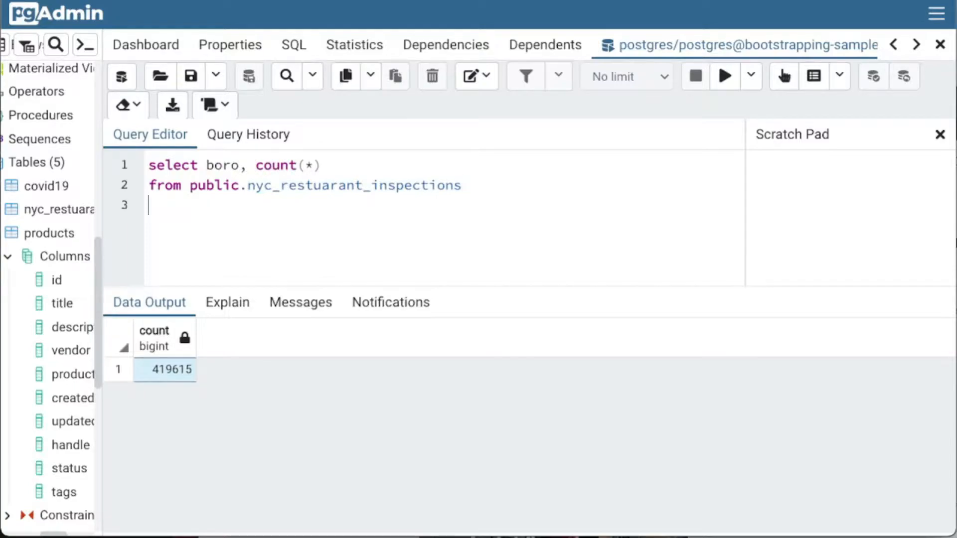
type("group")
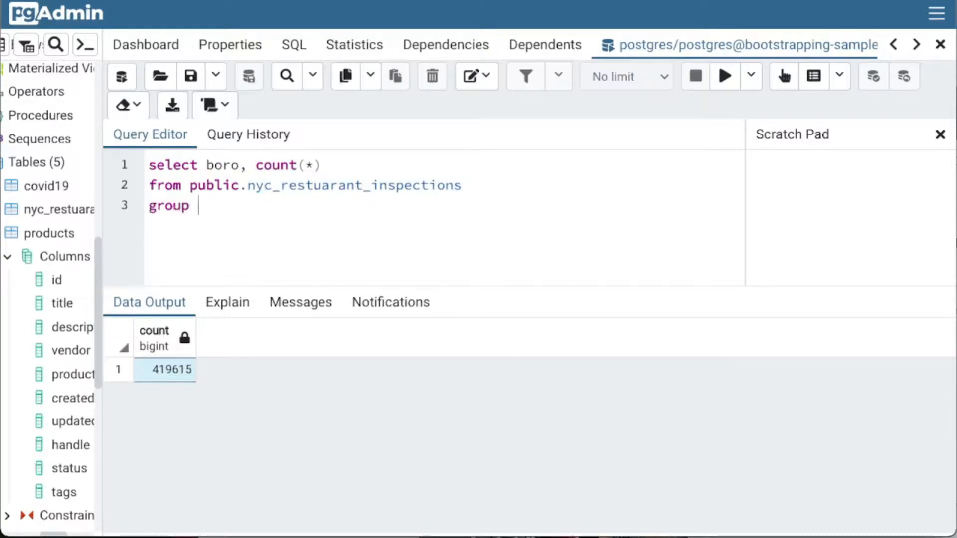
type("by")
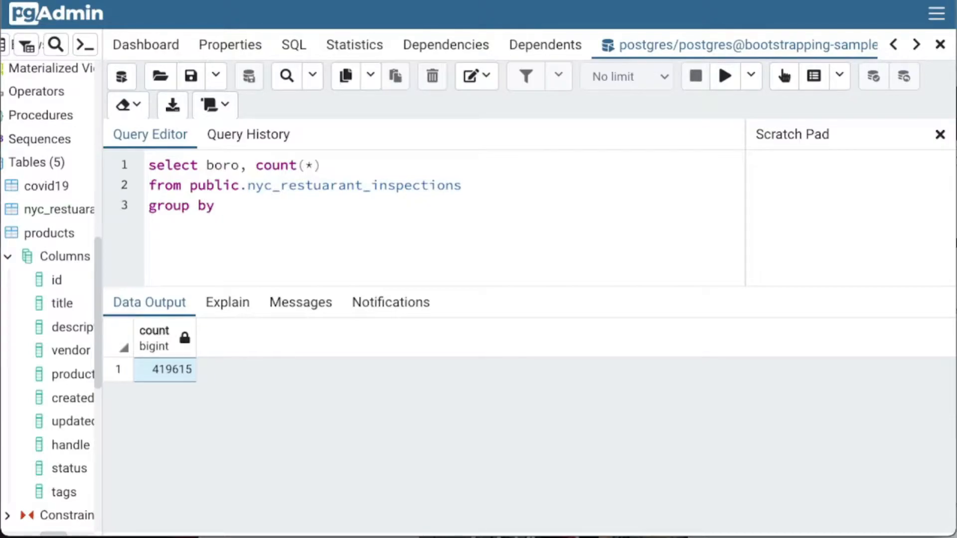
type("boro")
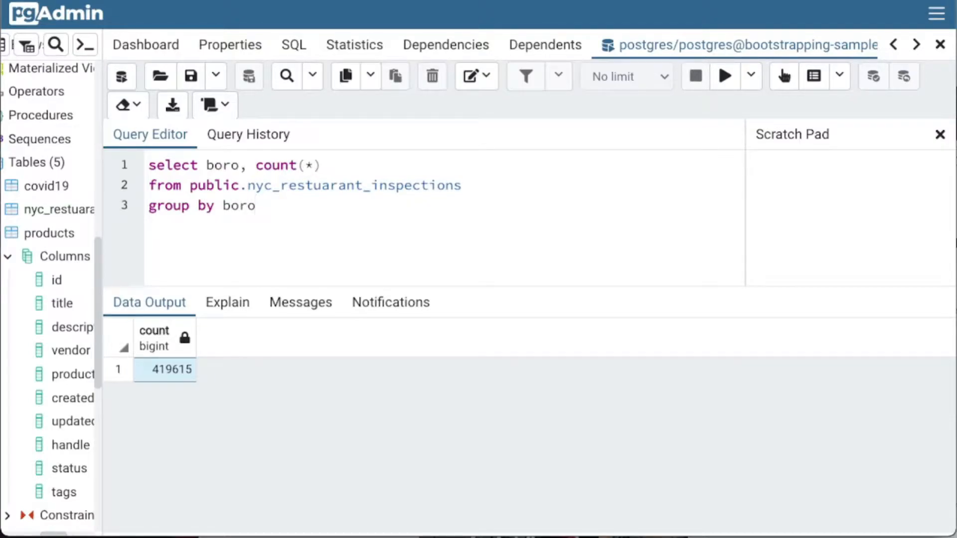
left_click(725, 76)
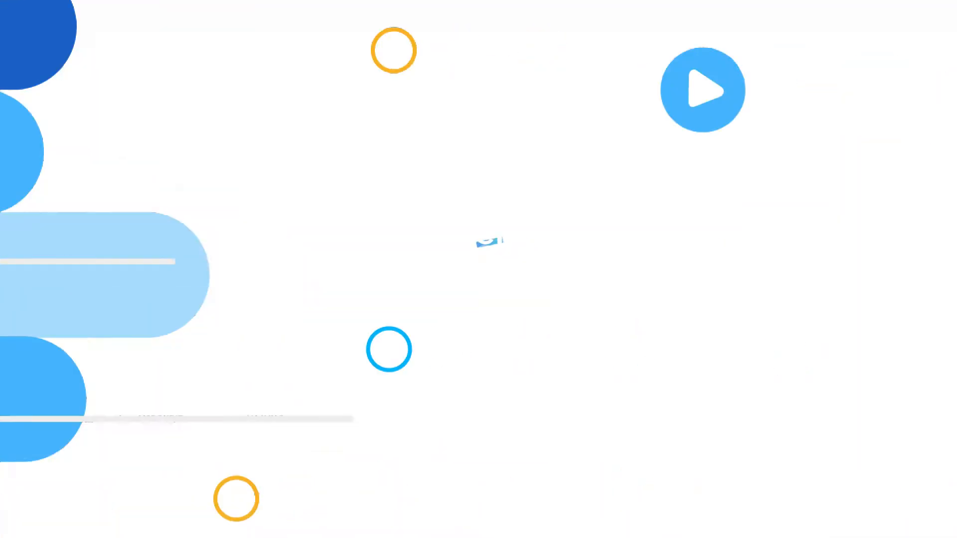
- Group by positions 1, 2, replace score with grade, and run the 40-row boro-and-grade count
left_click(724, 76)
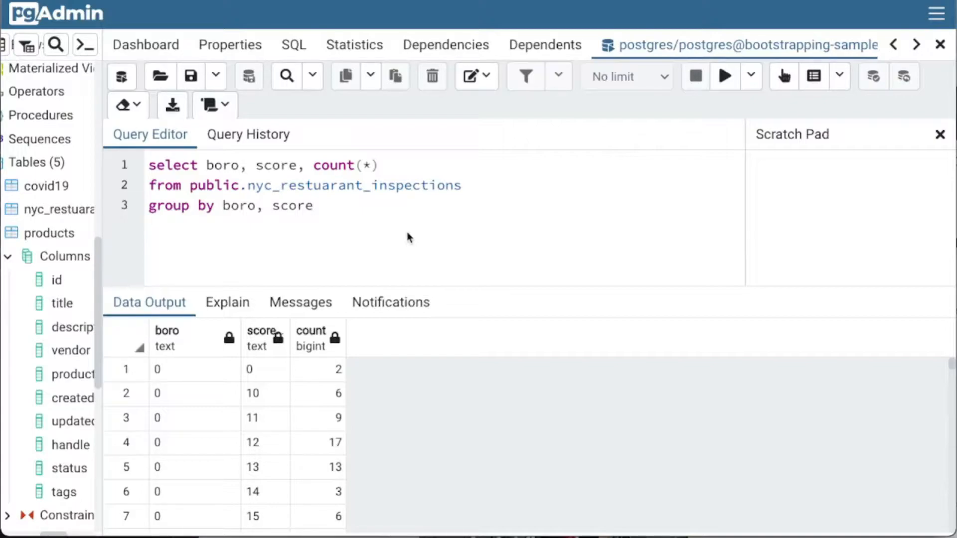
left_click(223, 205)
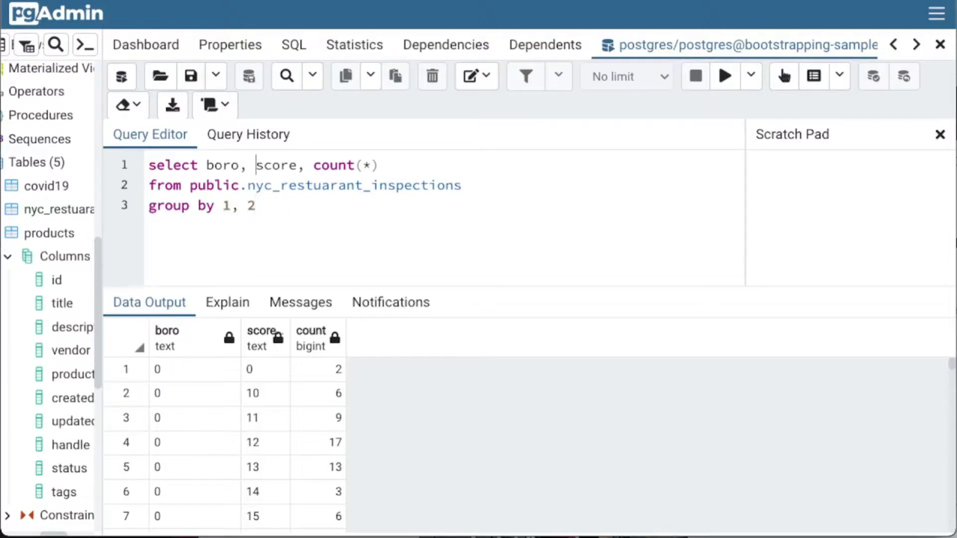
left_click(299, 165)
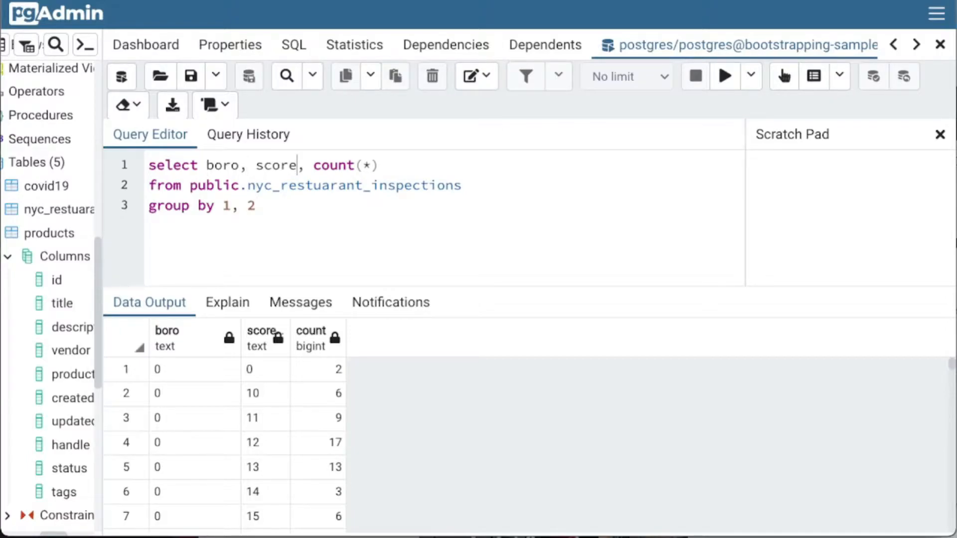
key("Backspace")
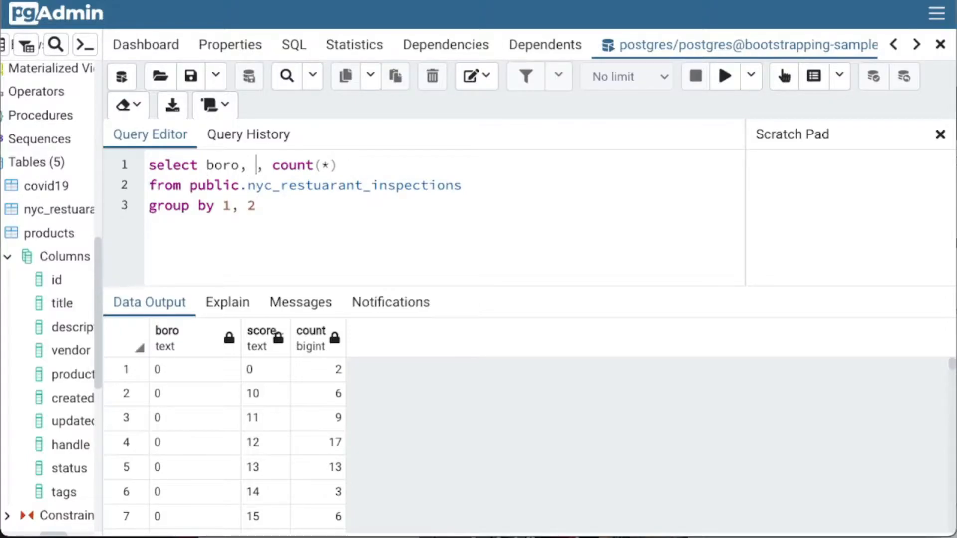
type("grade")
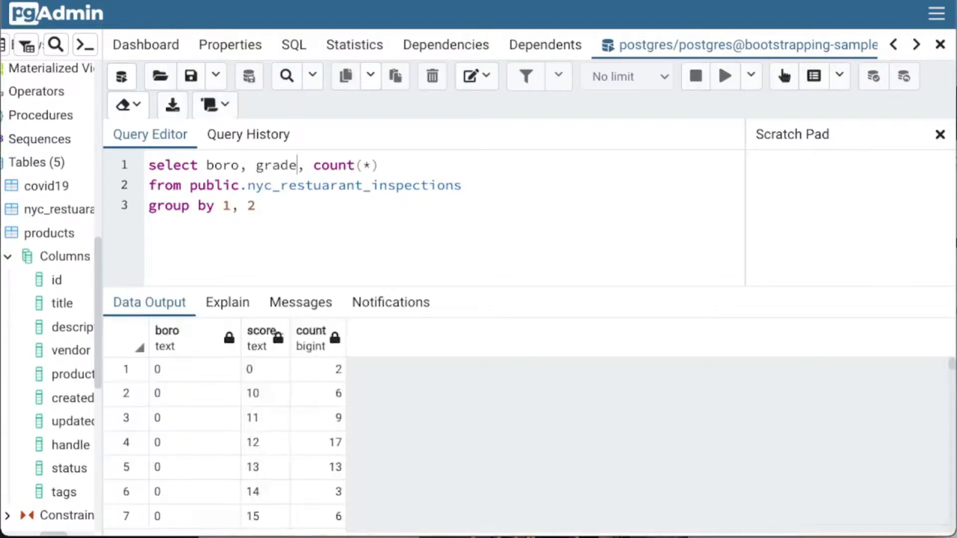
left_click(723, 76)
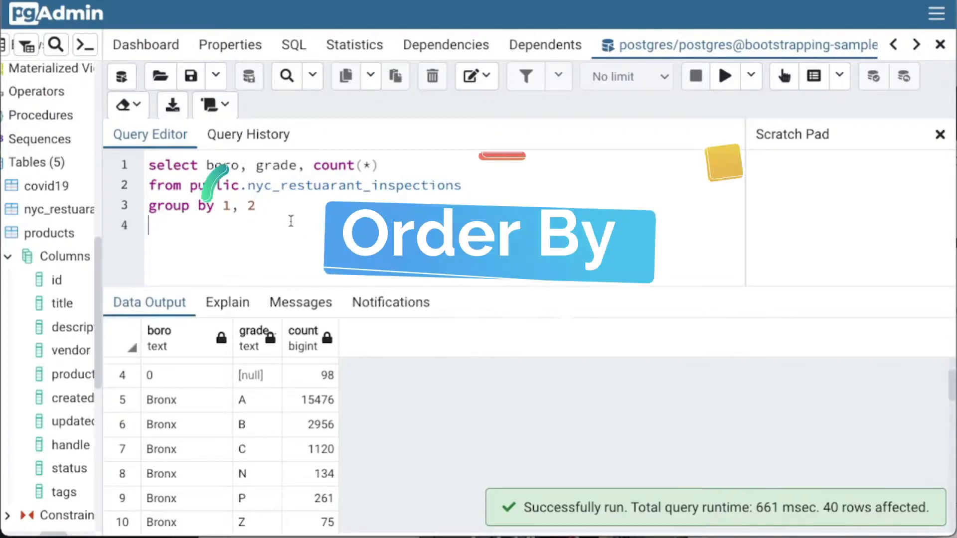
- Add 'order by 1 asc, 2 desc' and run to sort by boro ascending, grade descending
type("order by")
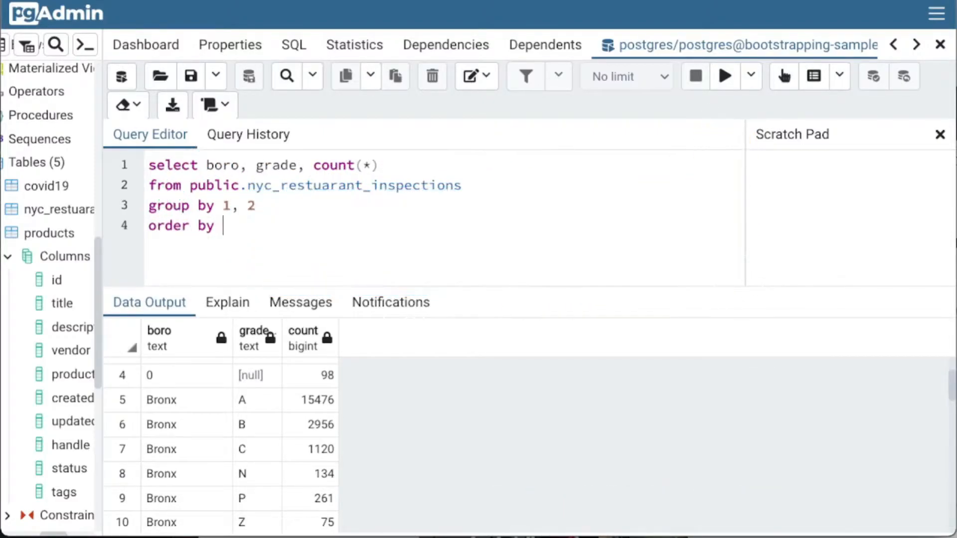
type("1")
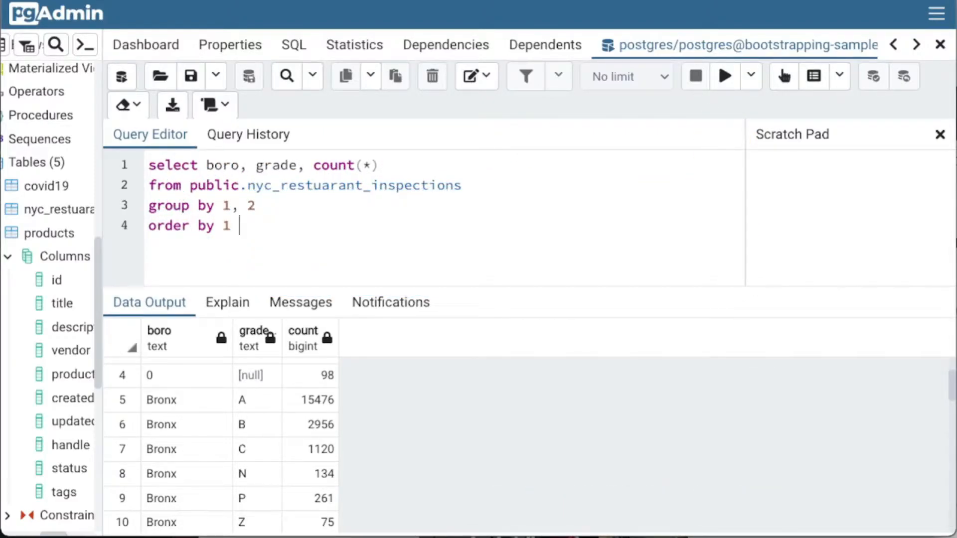
type("asc,")
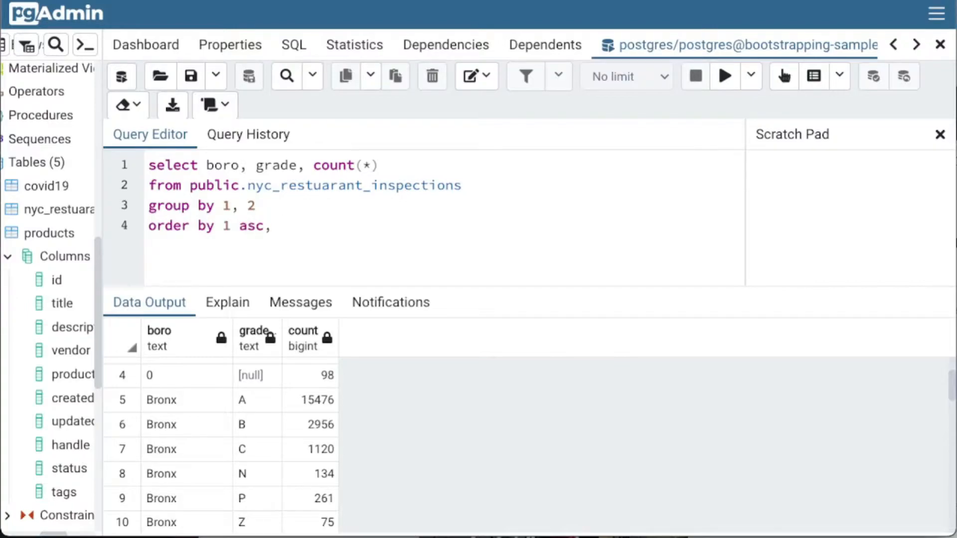
type("2")
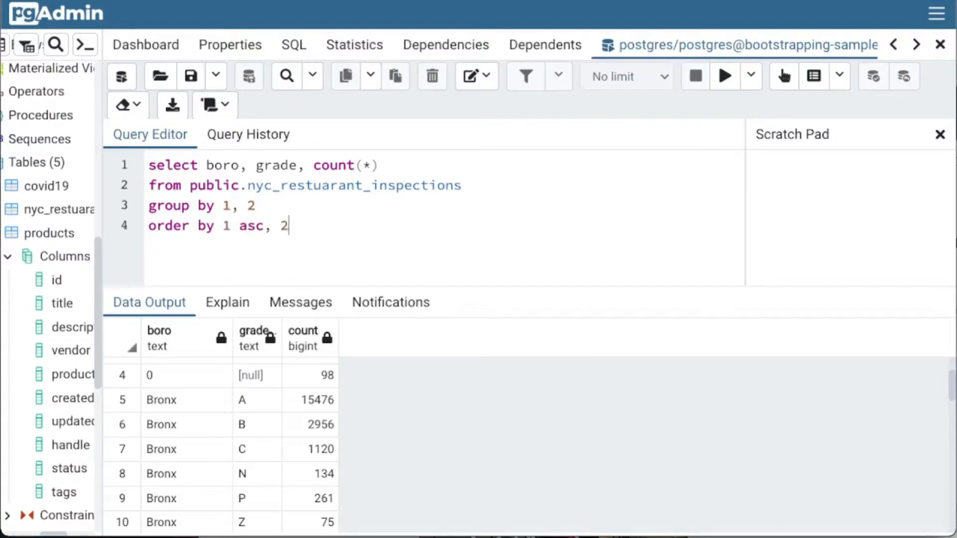
type("desc")
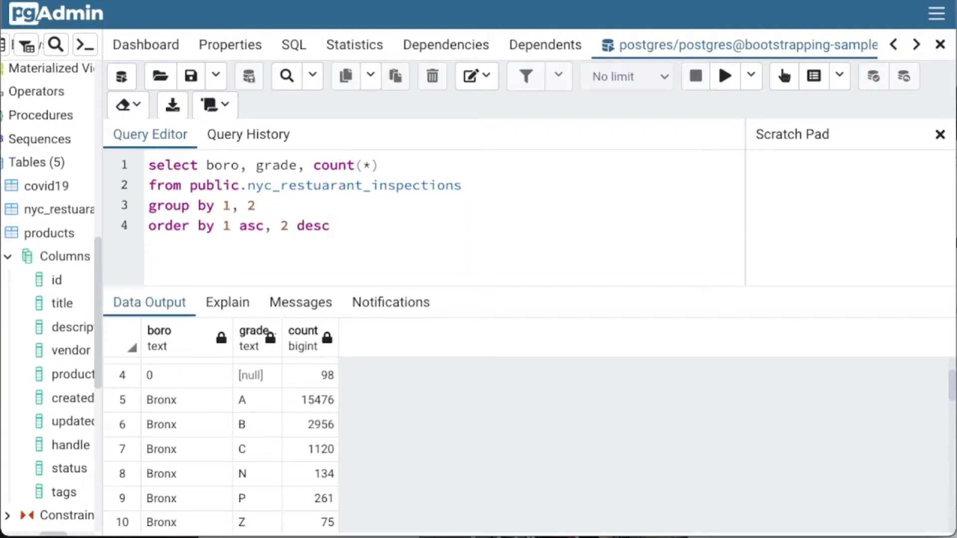
left_click(725, 77)
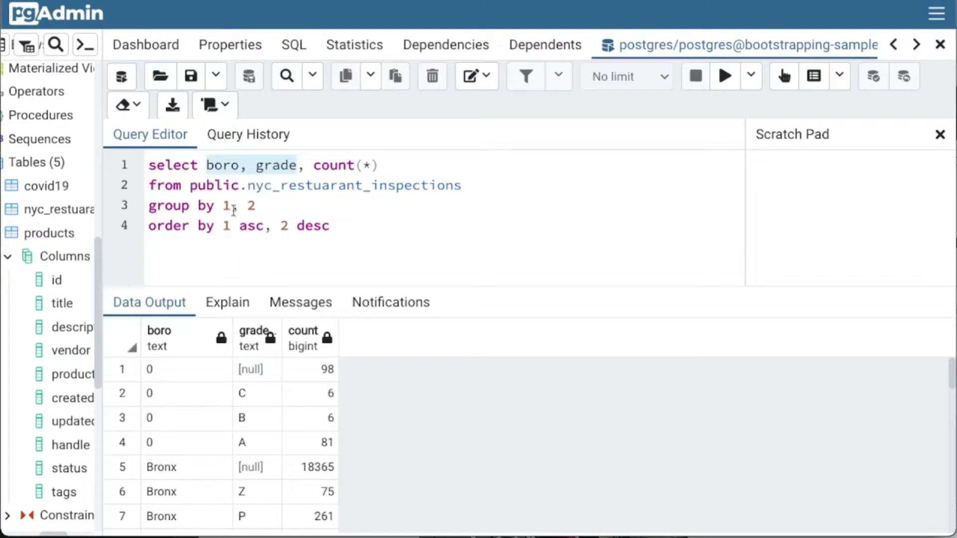
mouse_move(299, 233)
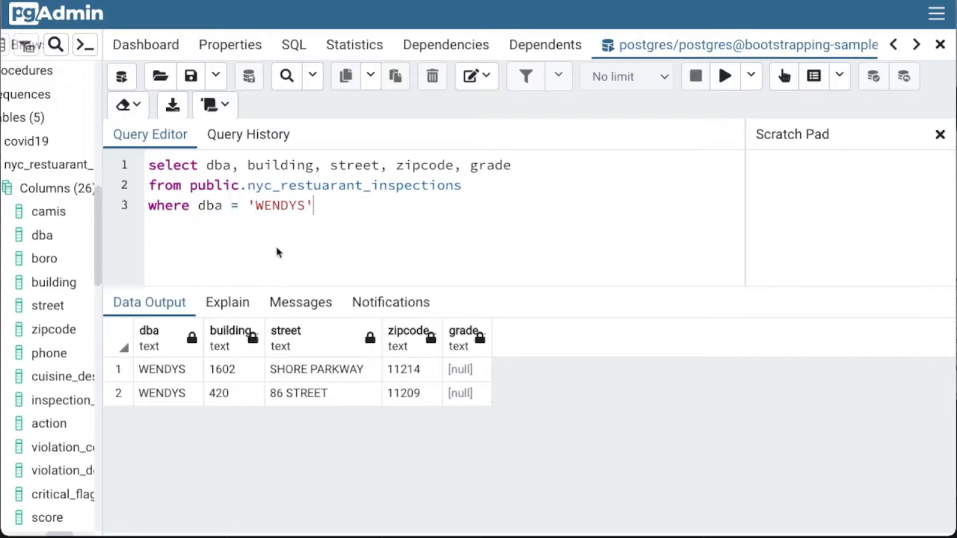
mouse_move(195, 371)
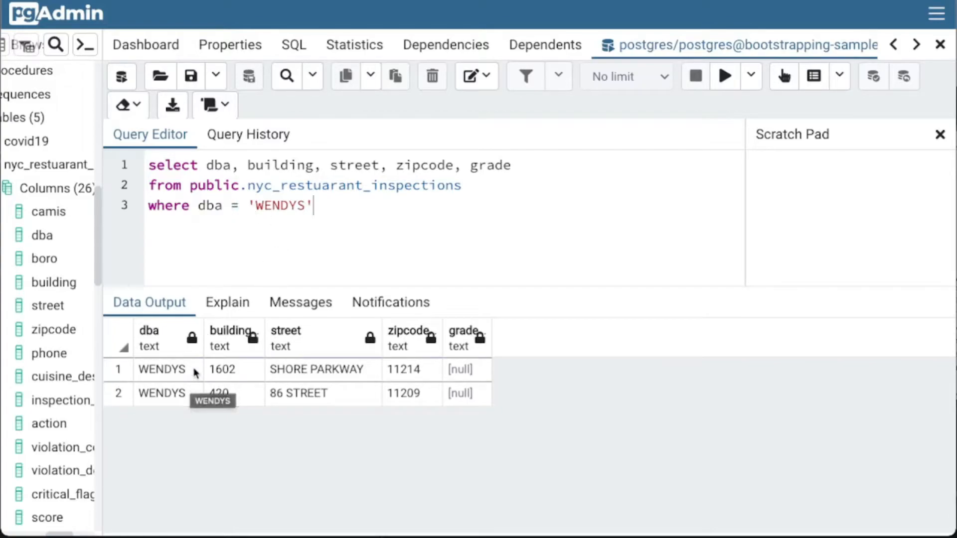
mouse_move(259, 206)
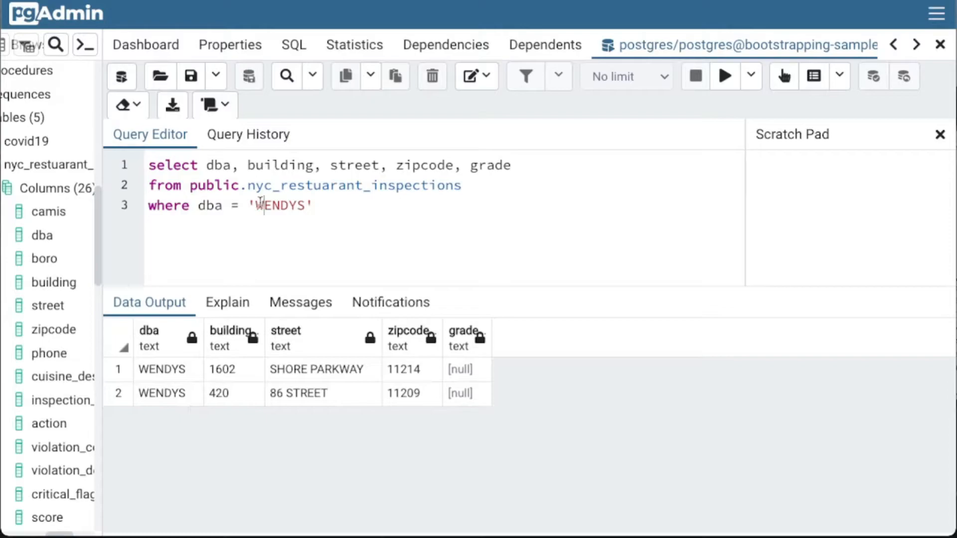
- Filter with where dba like 'WENDY%' and run it, returning 513 matching rows
type("li")
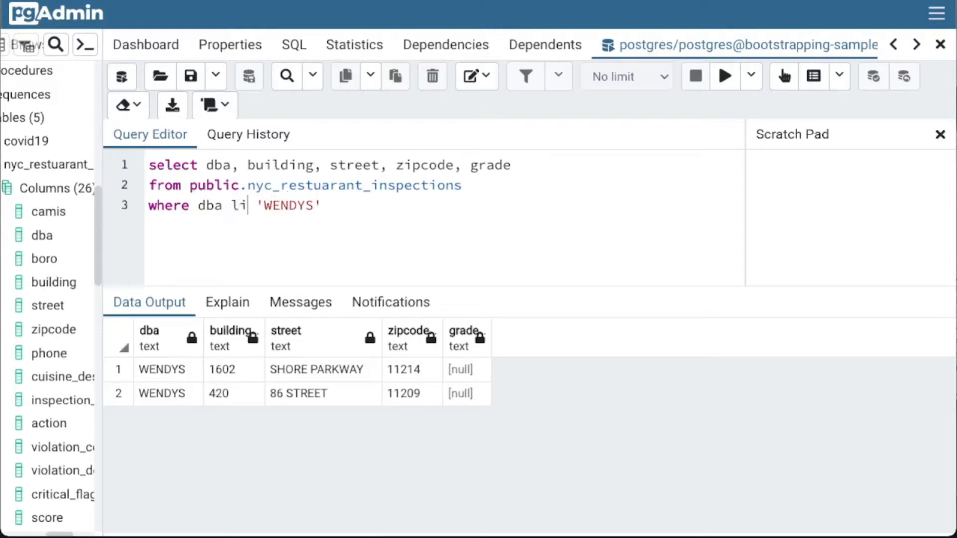
type("ke")
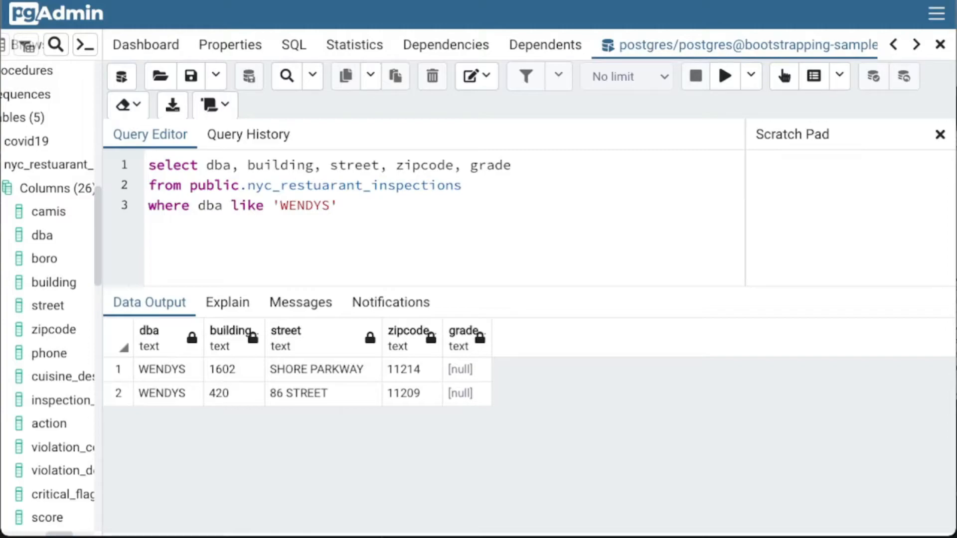
key("Backspace")
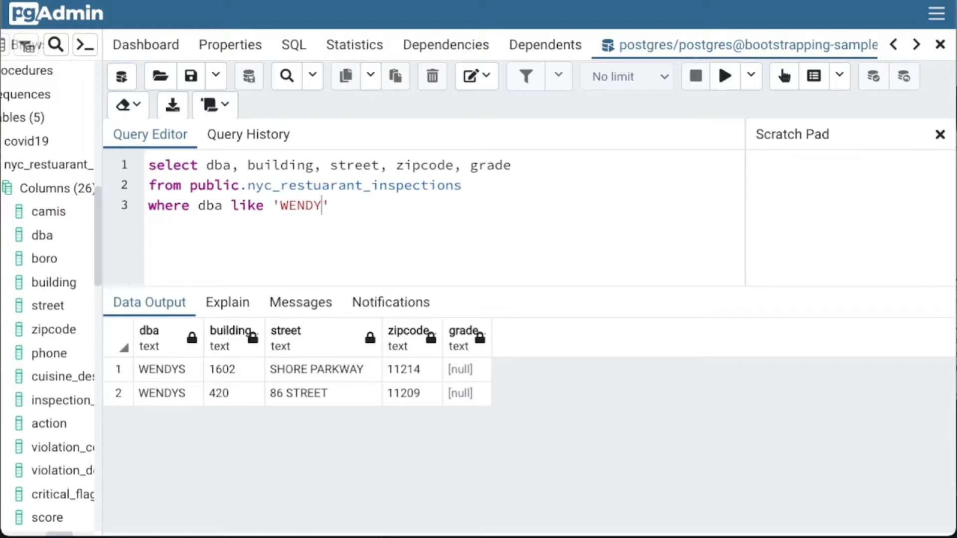
type("%")
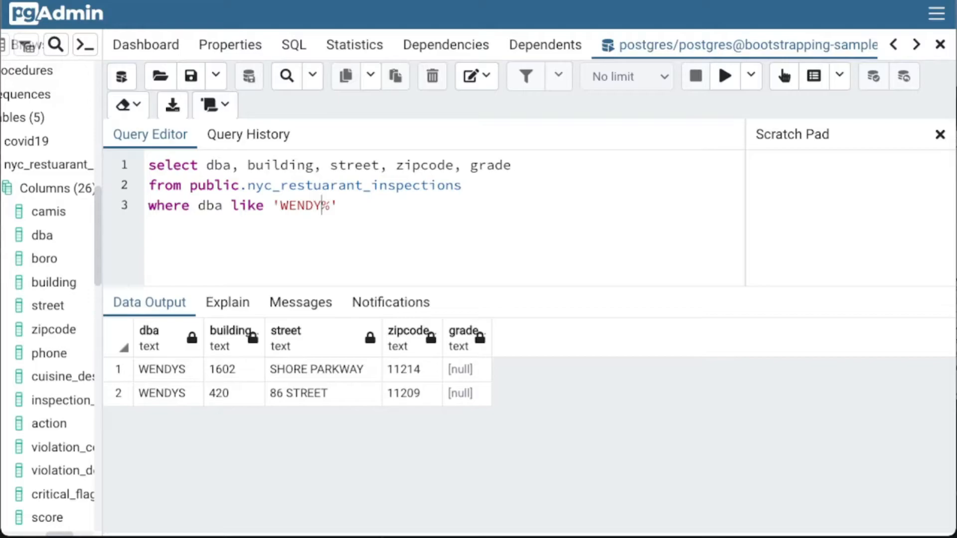
left_click(724, 75)
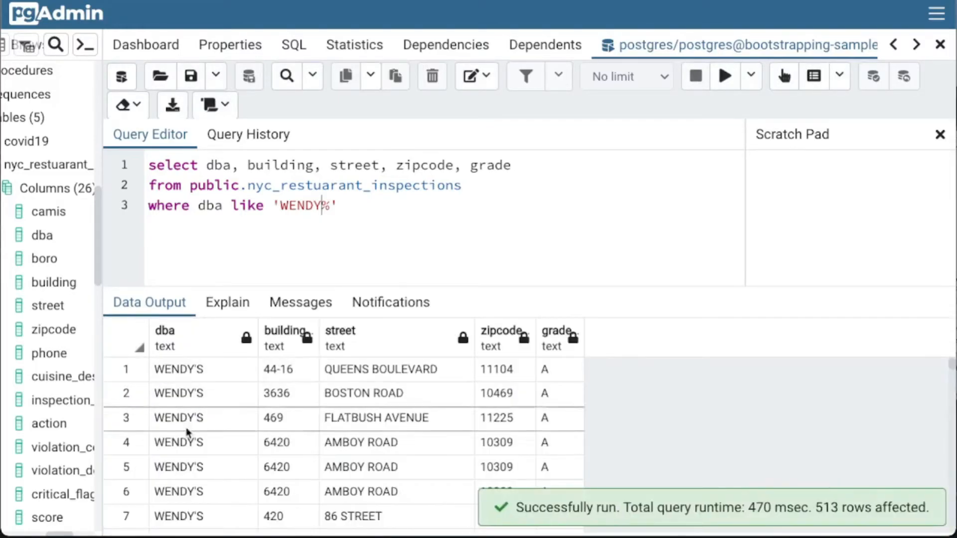
mouse_move(171, 379)
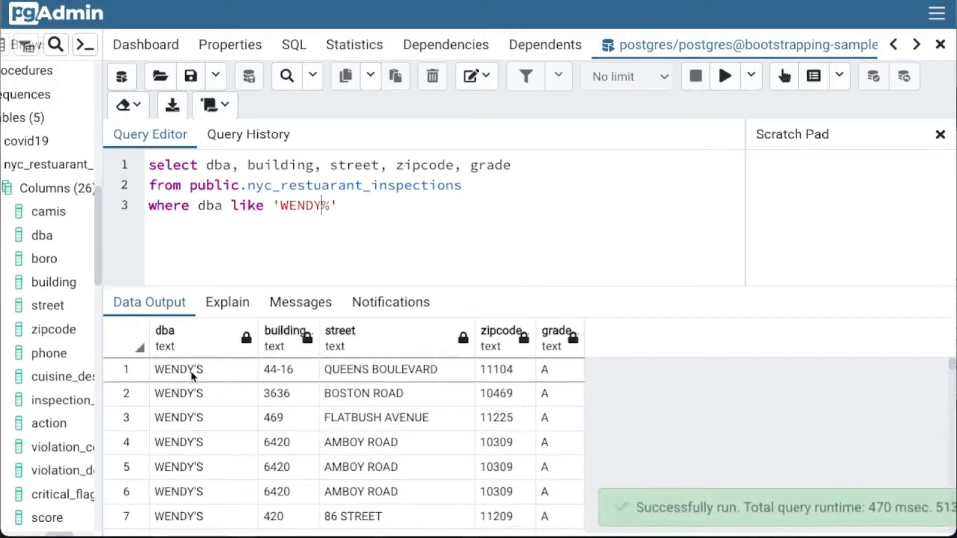
- Scroll through the Data Output grid to review the WENDY rows
scroll("down", 3)
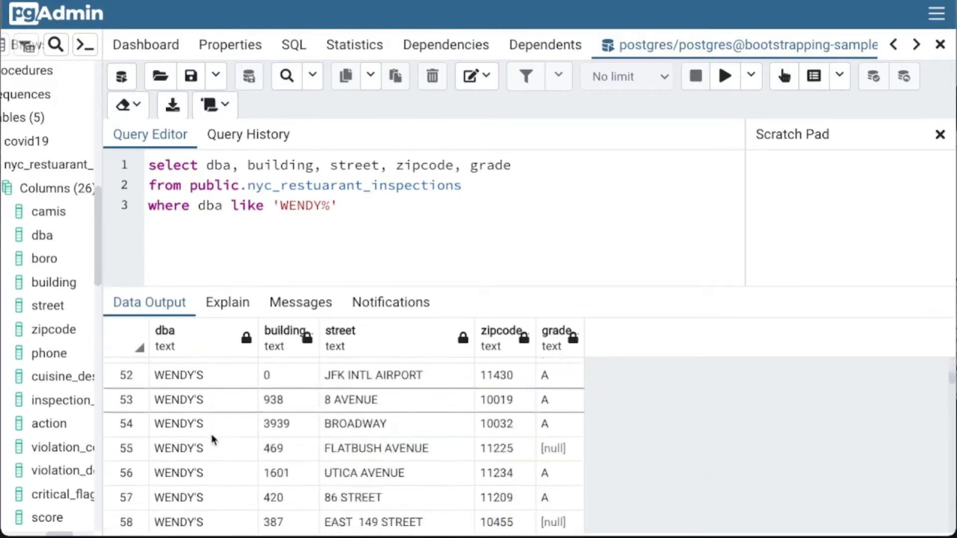
scroll("down", 3)
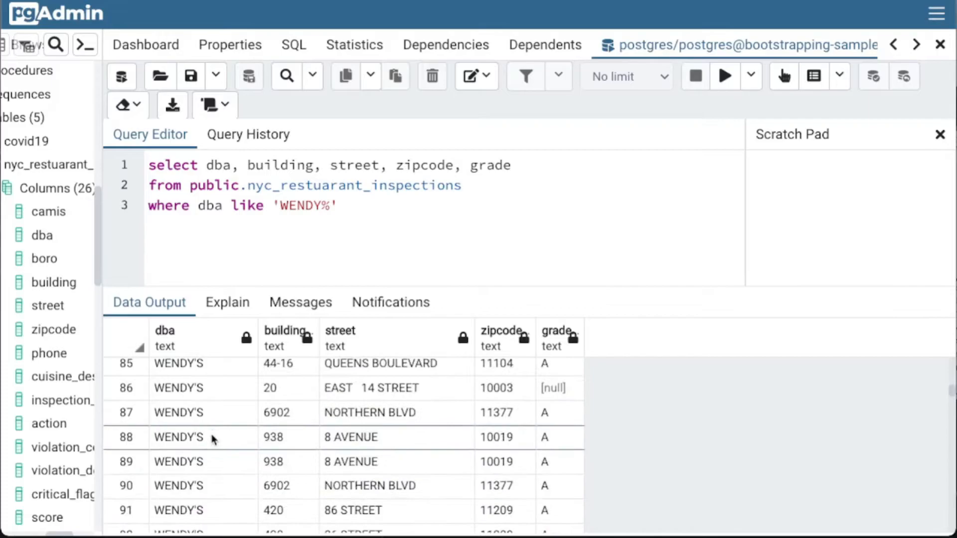
scroll("up", 3)
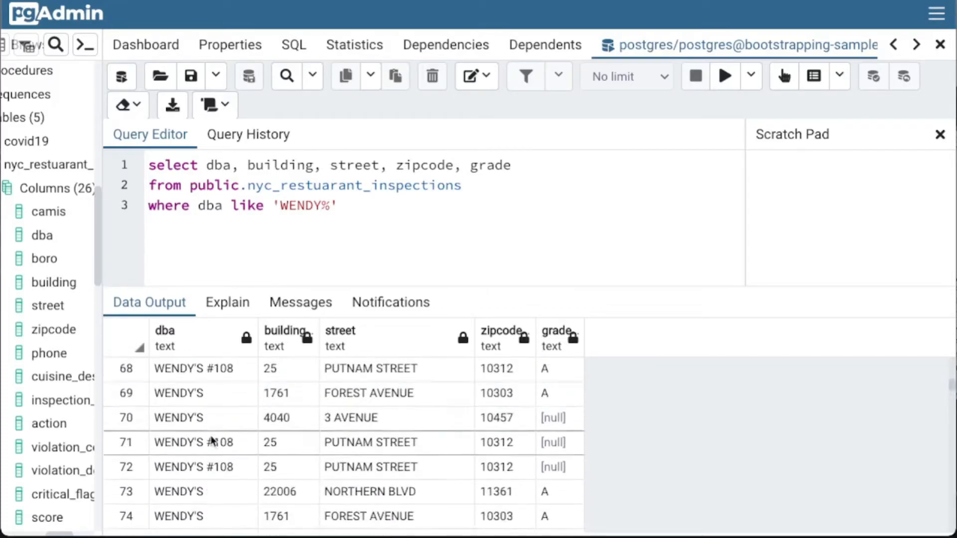
scroll("down", 3)
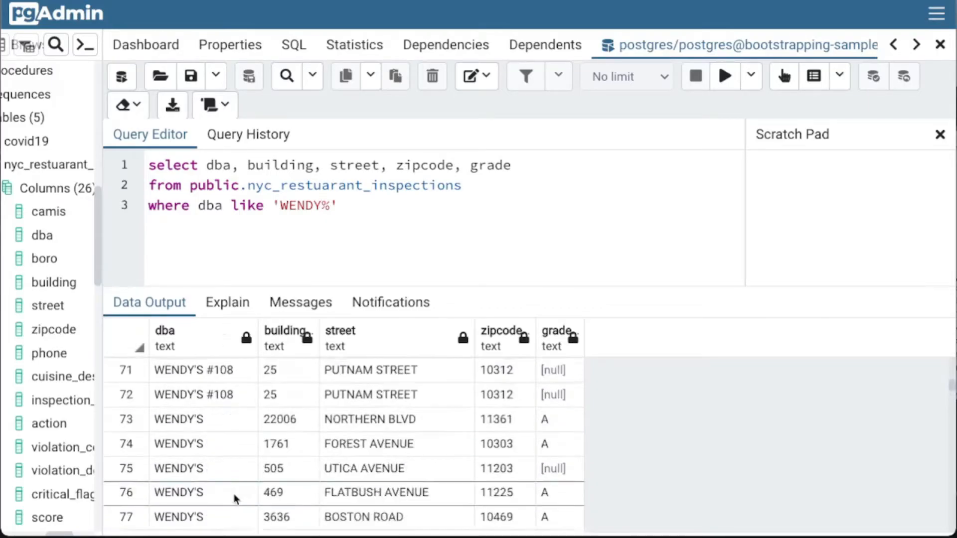
scroll("down", 3)
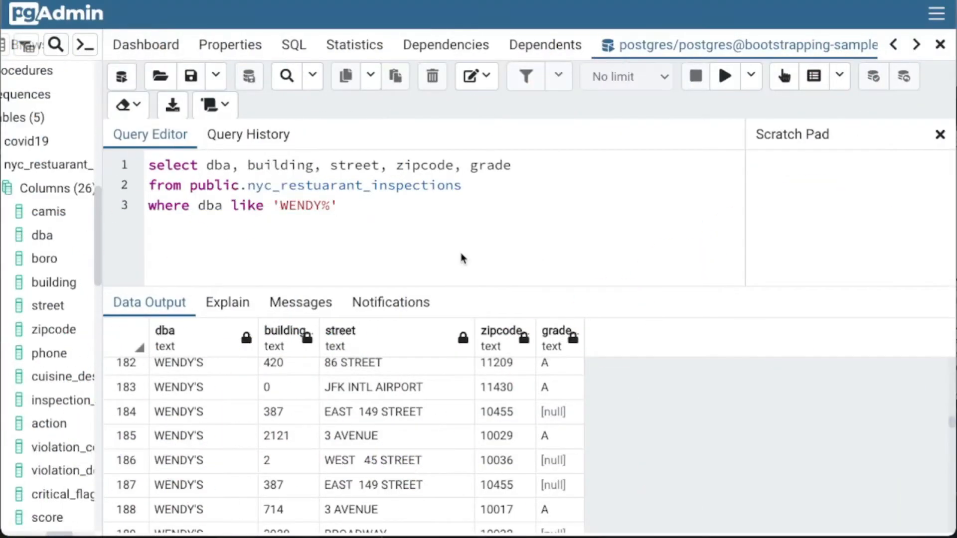
mouse_move(290, 301)
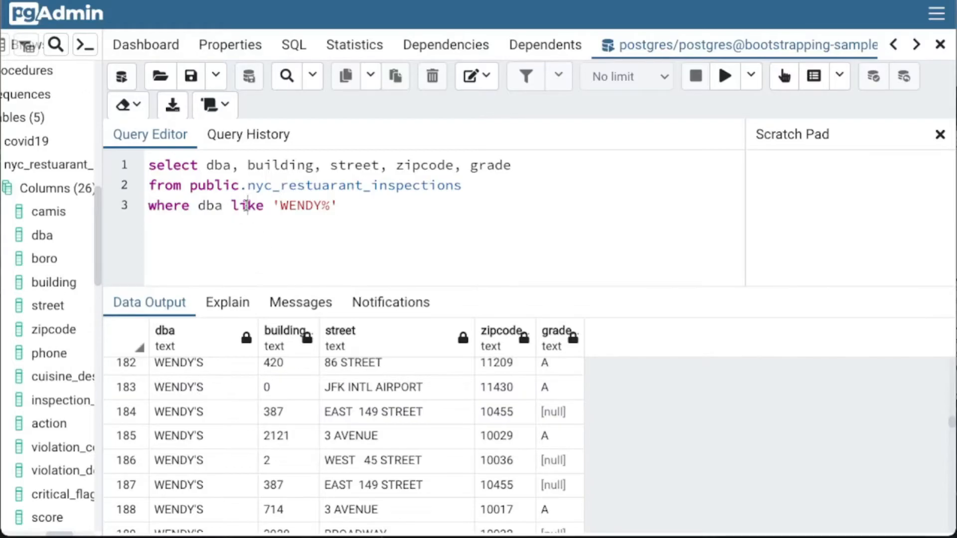
- Match dba = E'WENDY\'S' exactly and run it, reviewing the 499 returned rows
type("=")
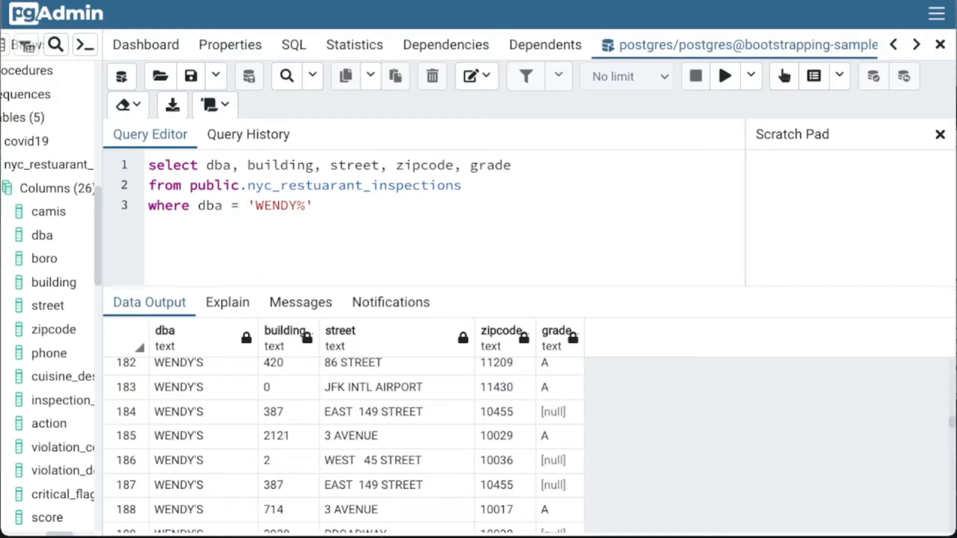
type("E")
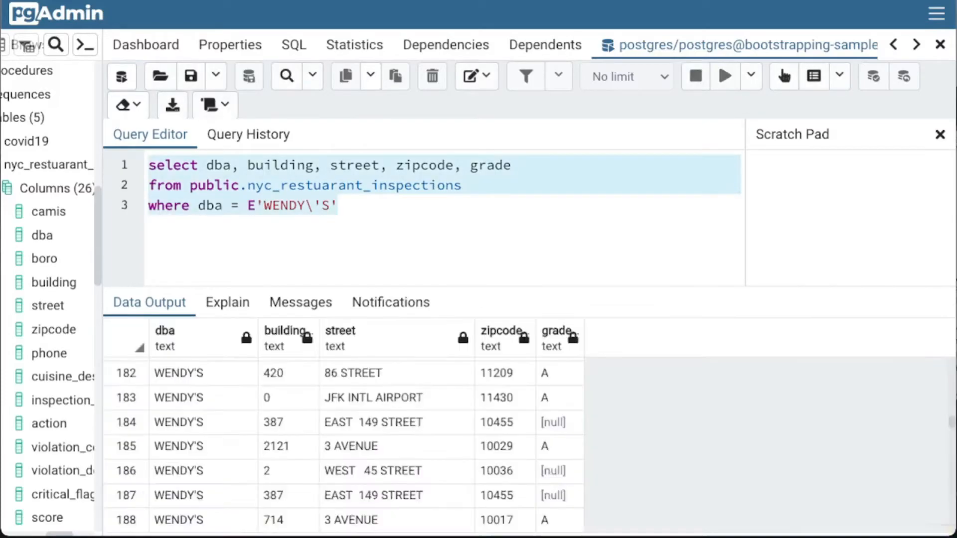
left_click(725, 75)
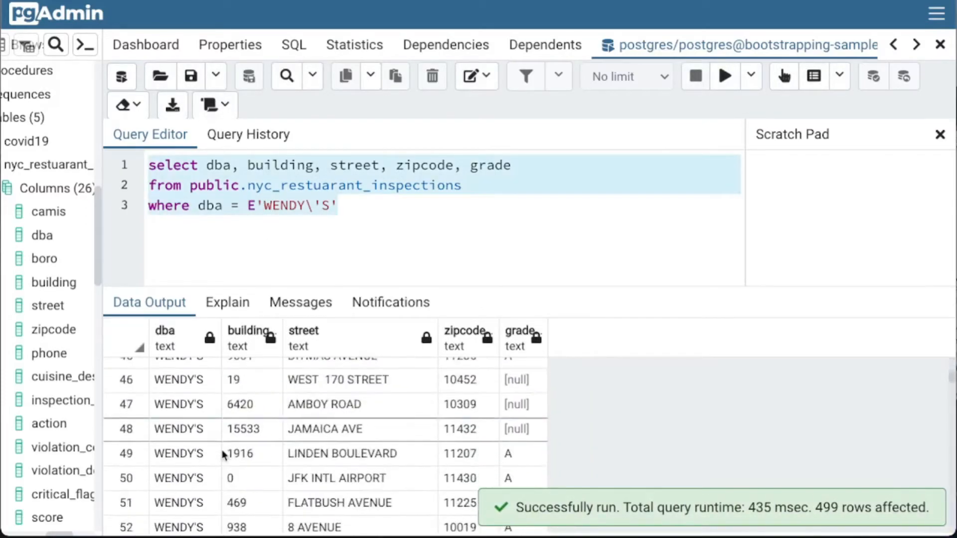
scroll("down", 3)
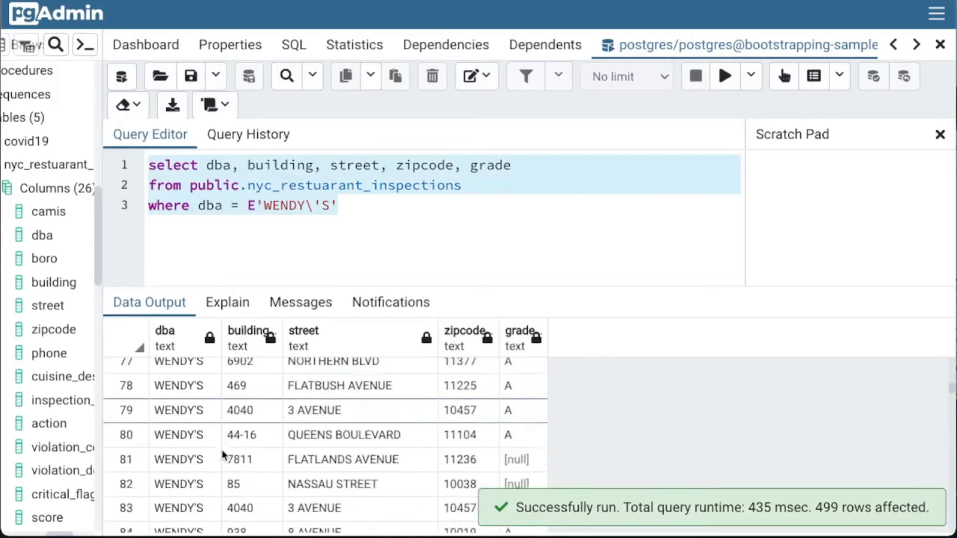
scroll("up", 3)
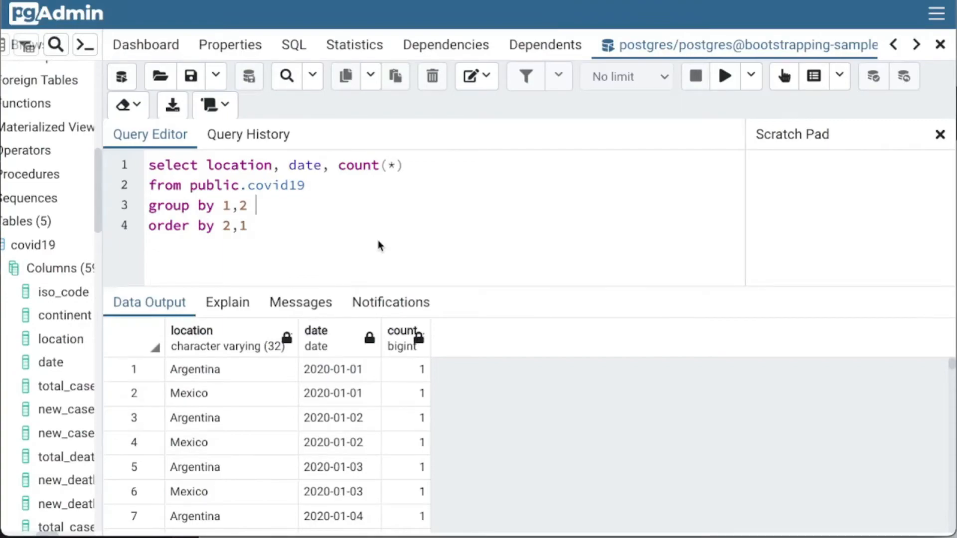
mouse_move(366, 368)
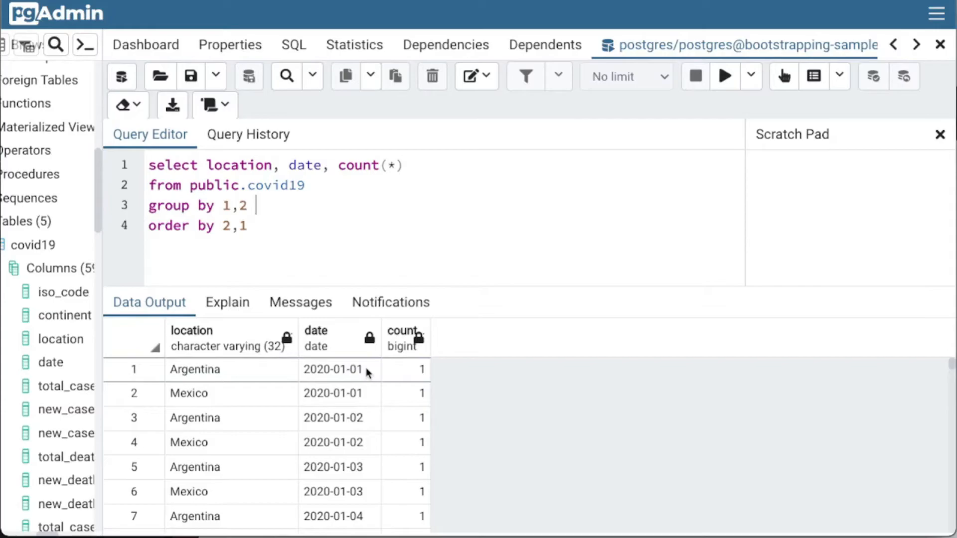
mouse_move(373, 377)
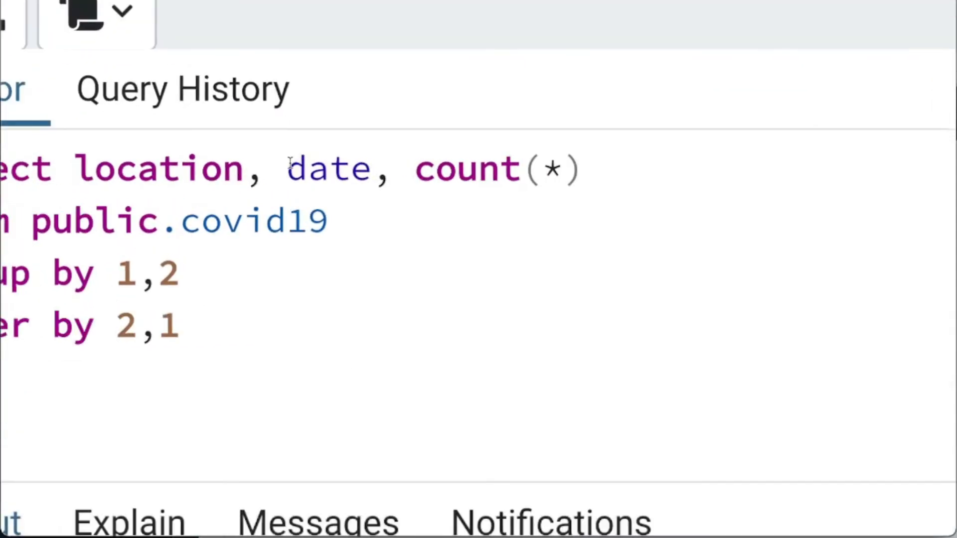
- Format date as to_char(date::date, 'Mon YYYY') and run, returning 3163 rows like Apr 2020
type("to_char(")
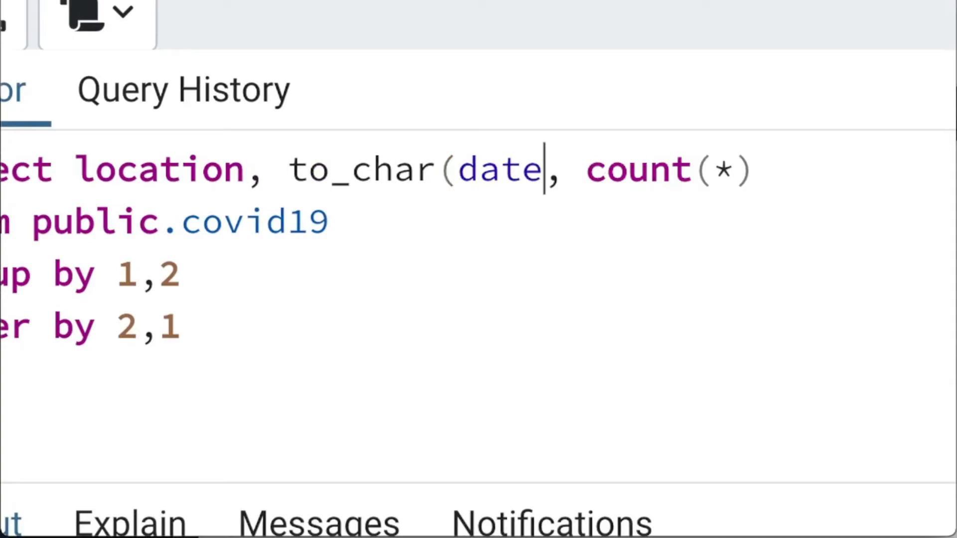
type("::date,")
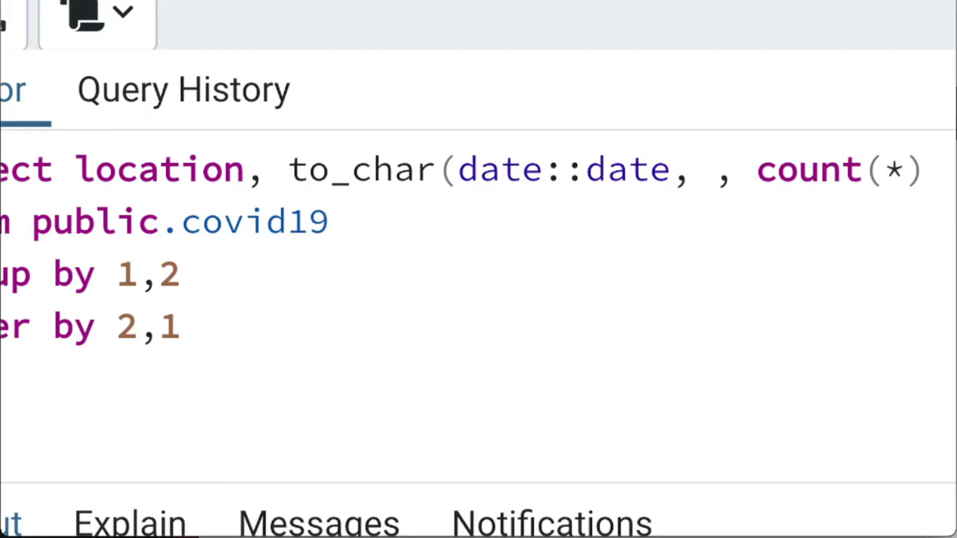
type("'Mon'")
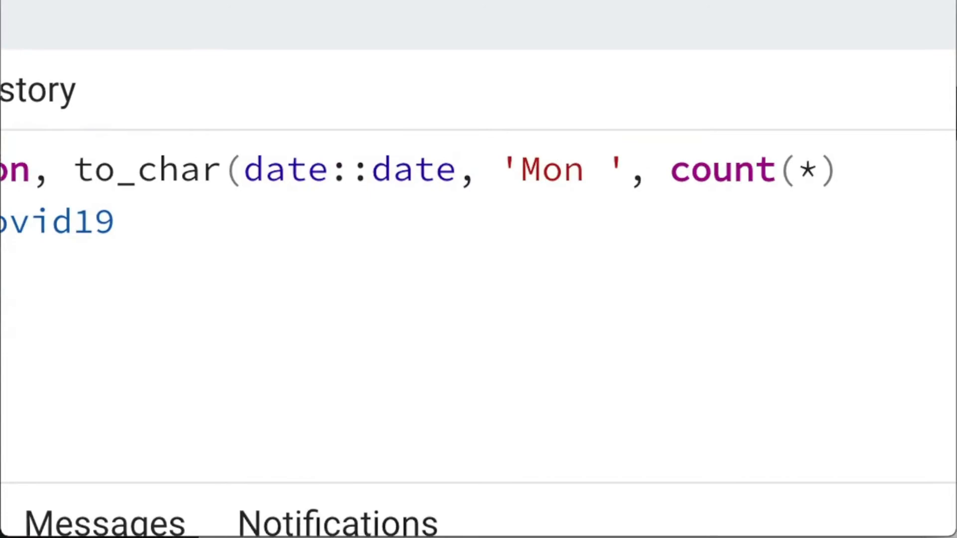
type("T")
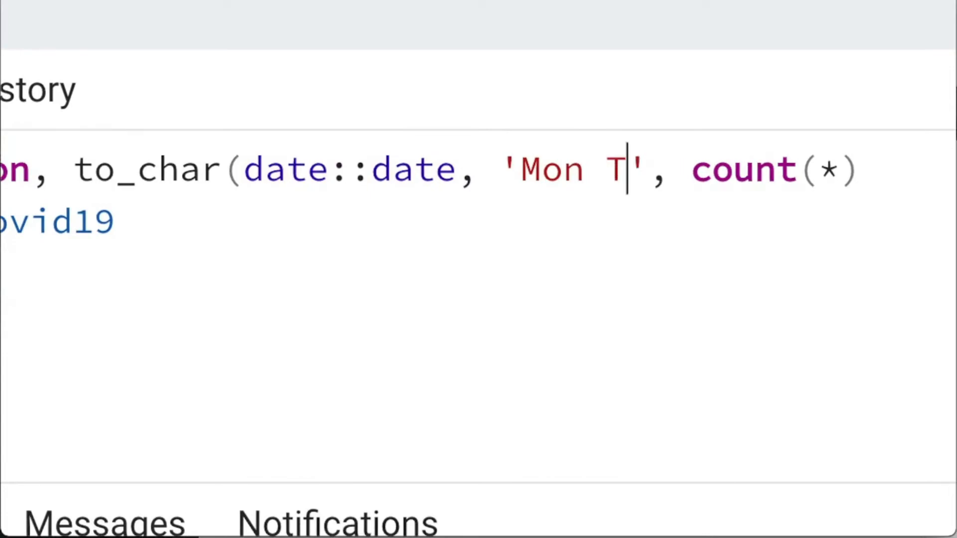
type("YYYY")
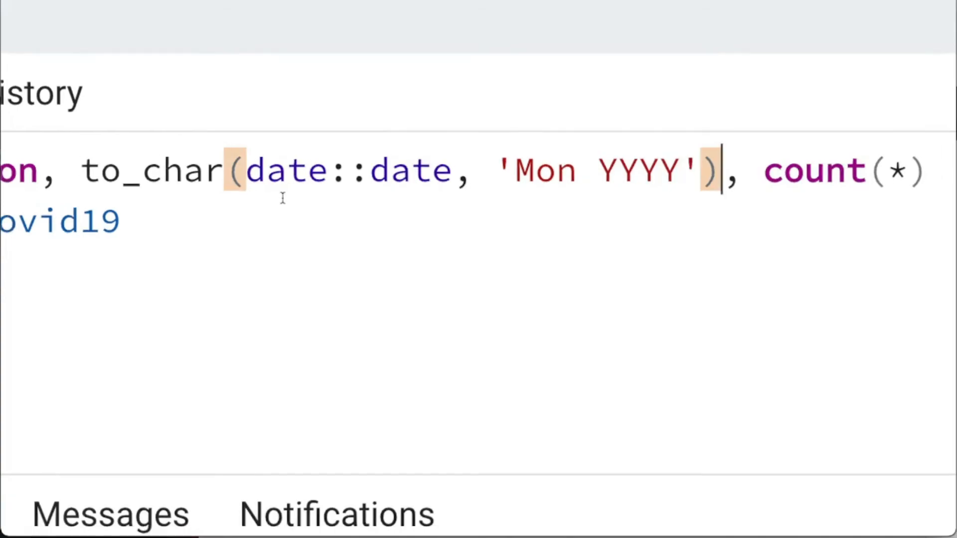
left_click(724, 75)
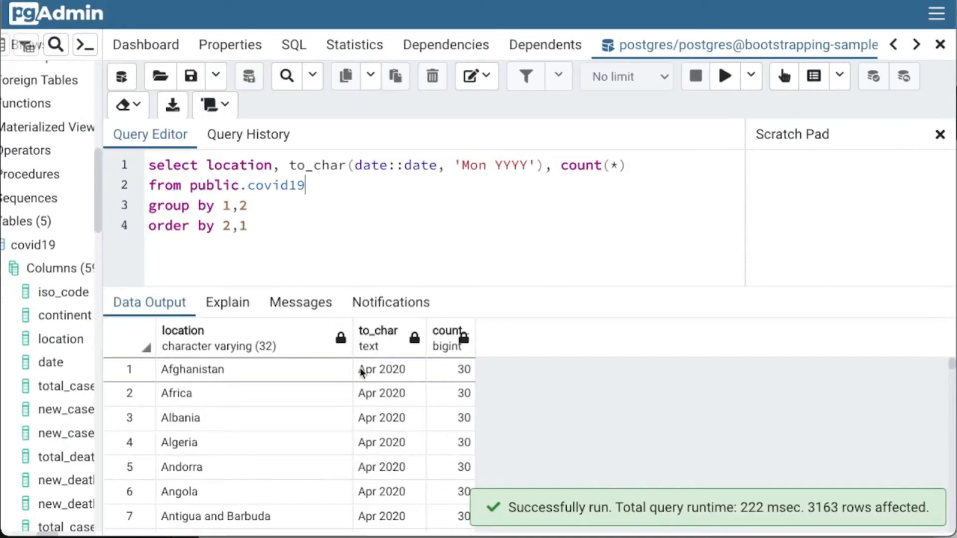
scroll("down", 3)
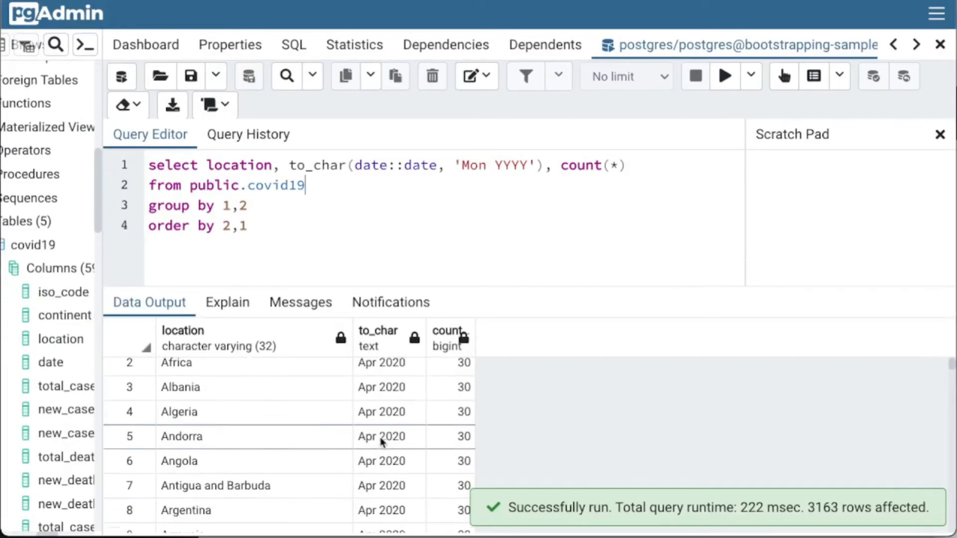